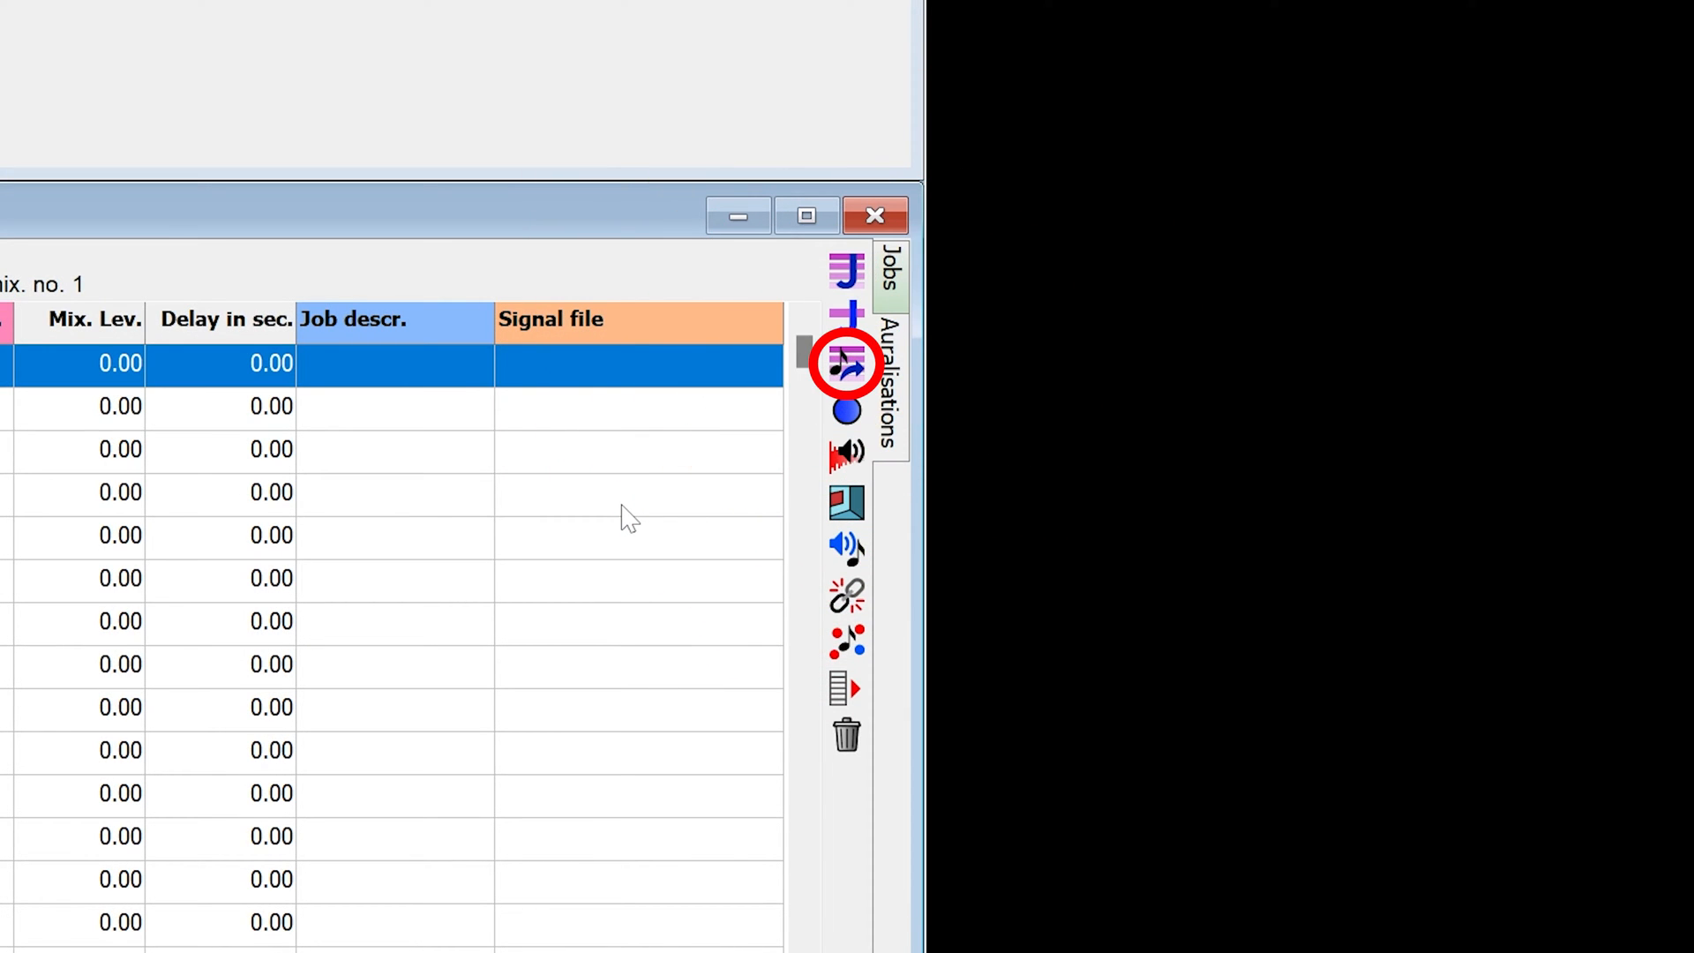
pyautogui.moveTo(848, 367)
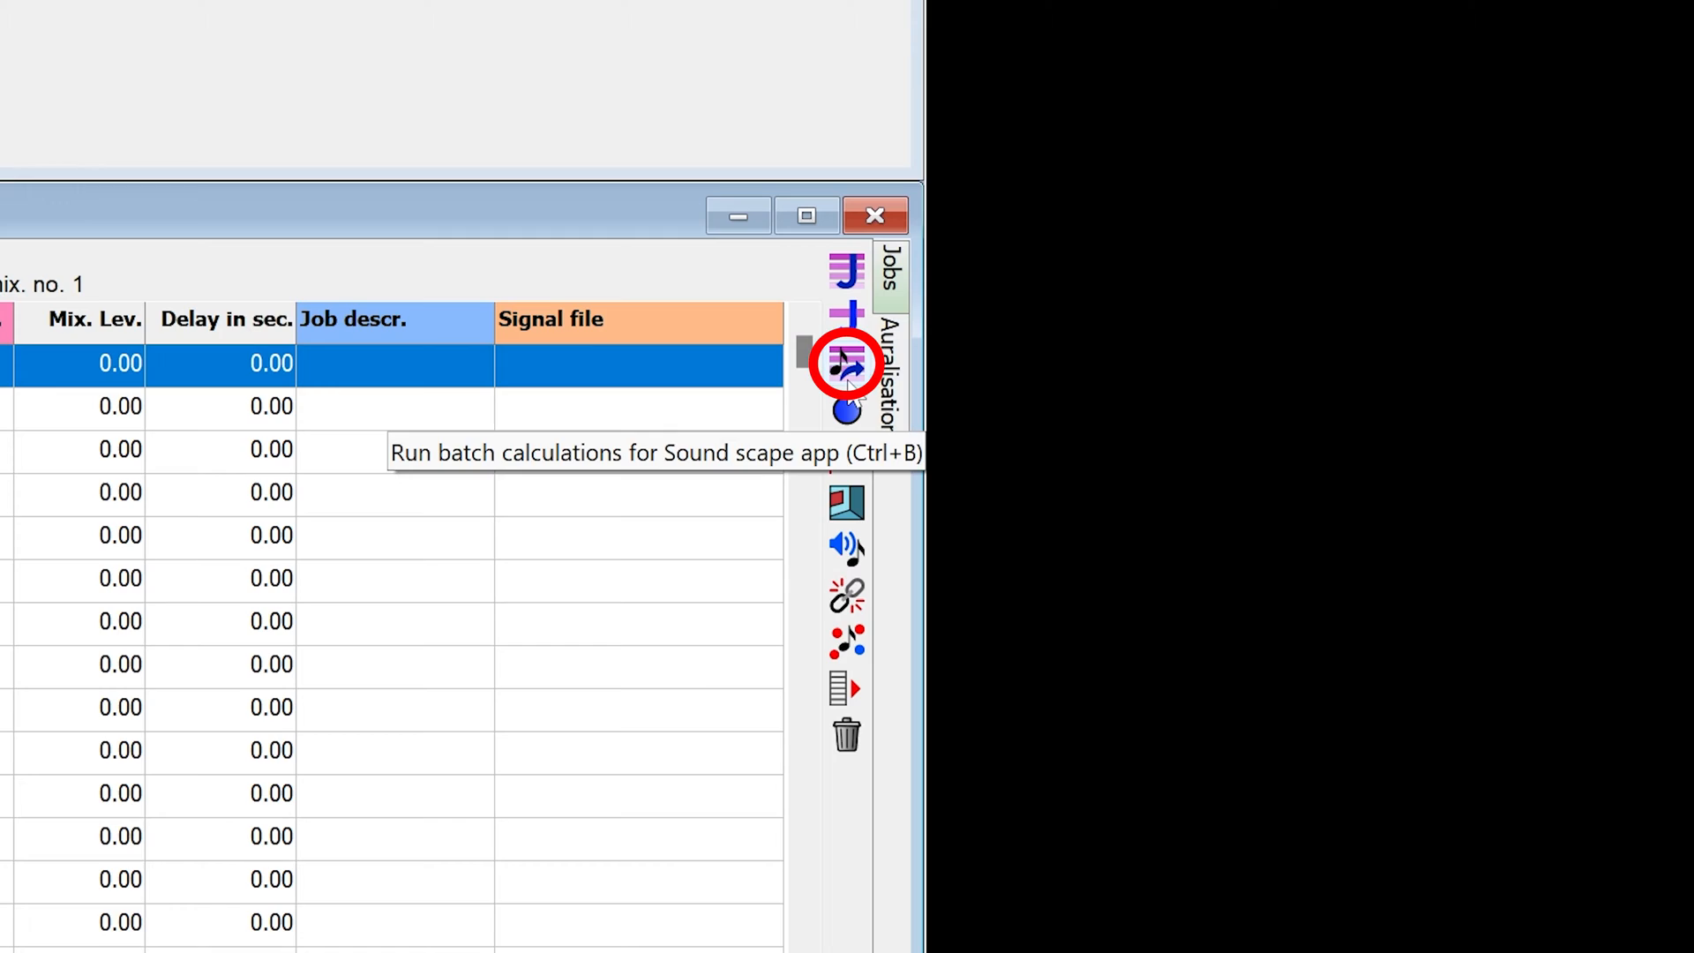
# Step: Run the Soundscape app batch calculations to open the jazz bar soundscape
pyautogui.click(846, 365)
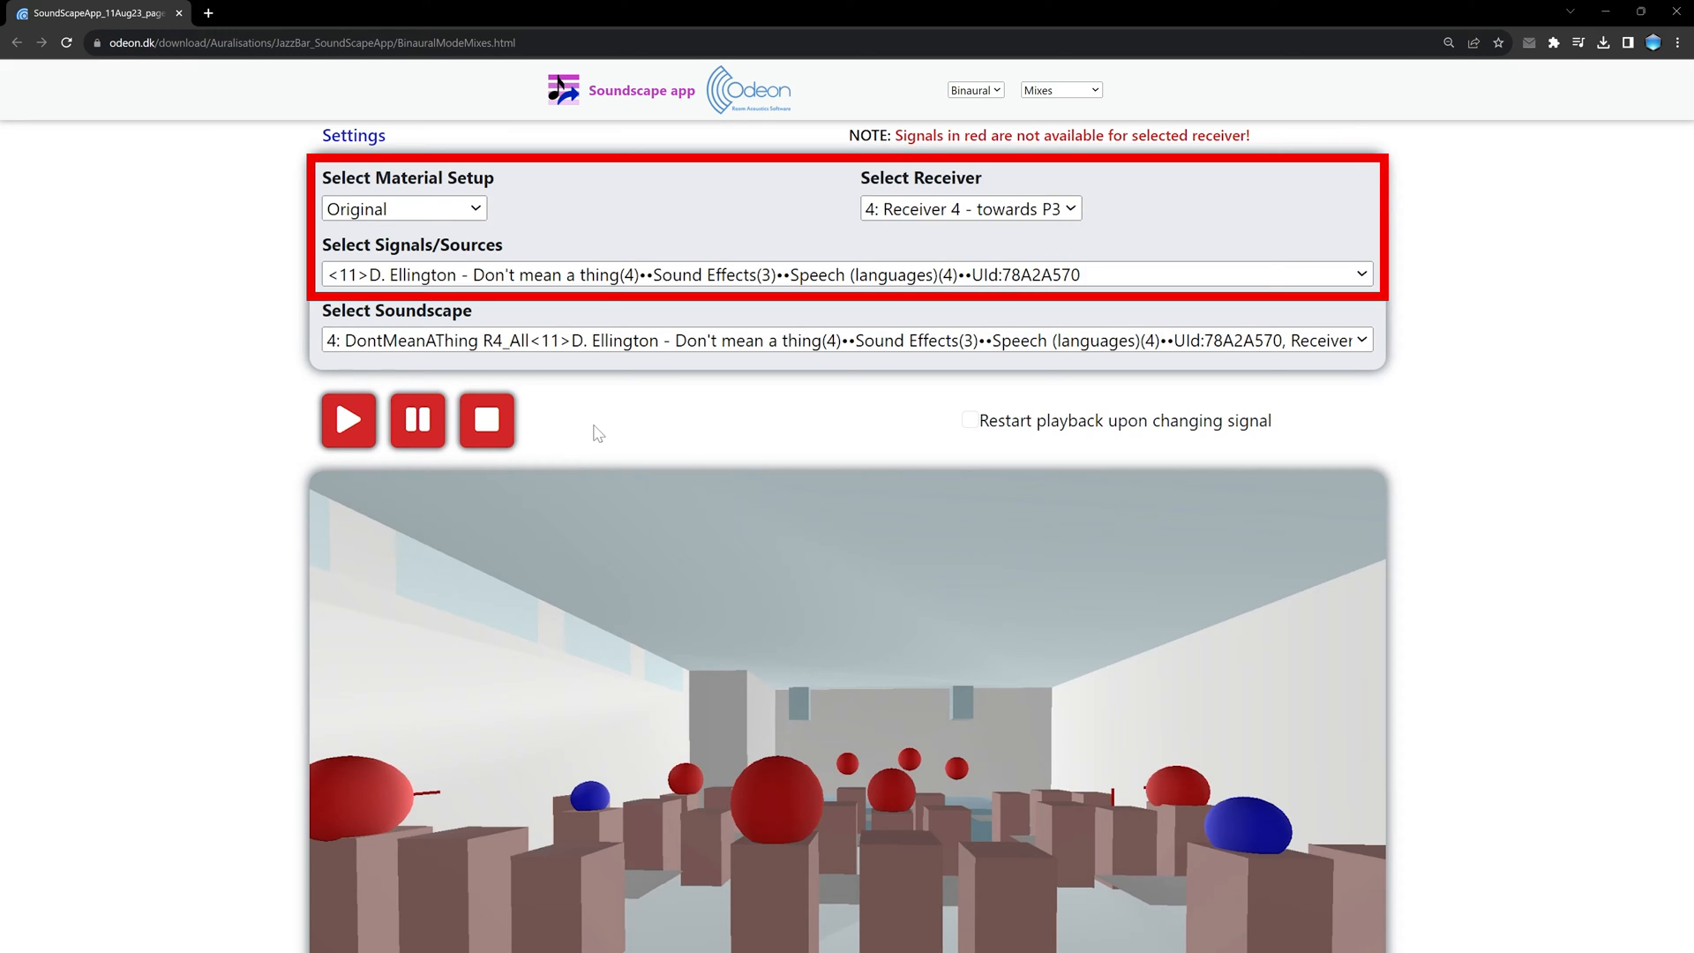
# Step: Play the jazz bar soundscape, audition music-only and effects-only signals, then restore the full mix
pyautogui.click(347, 420)
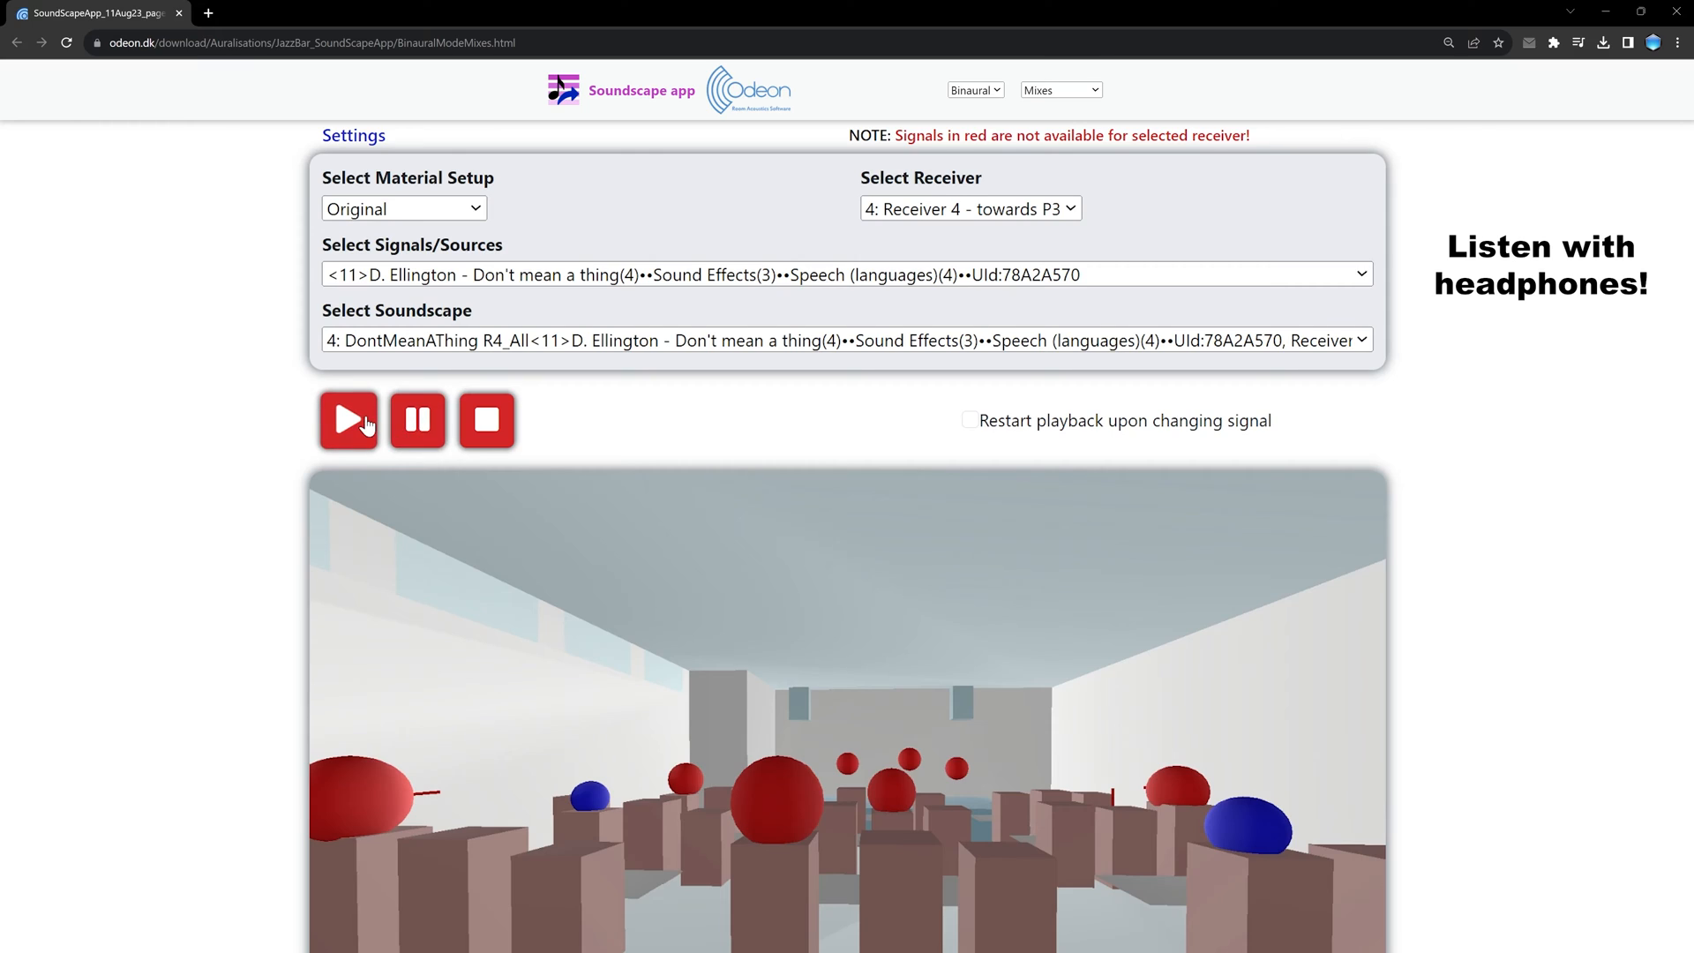
pyautogui.click(348, 420)
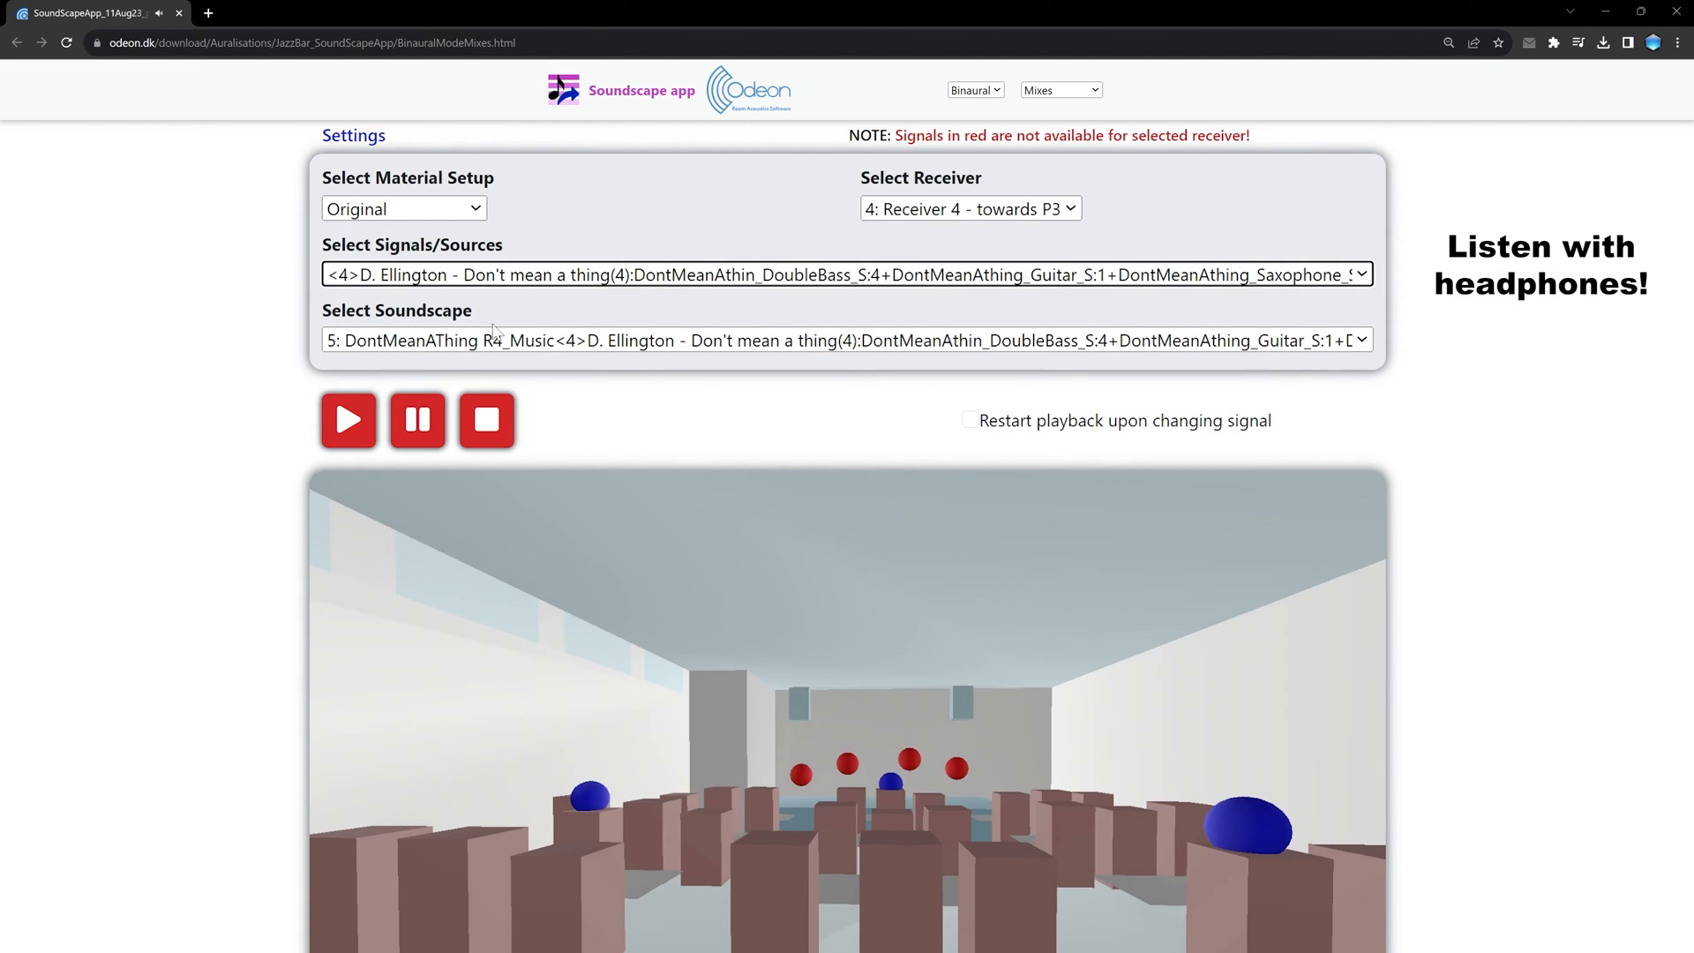
pyautogui.click(846, 274)
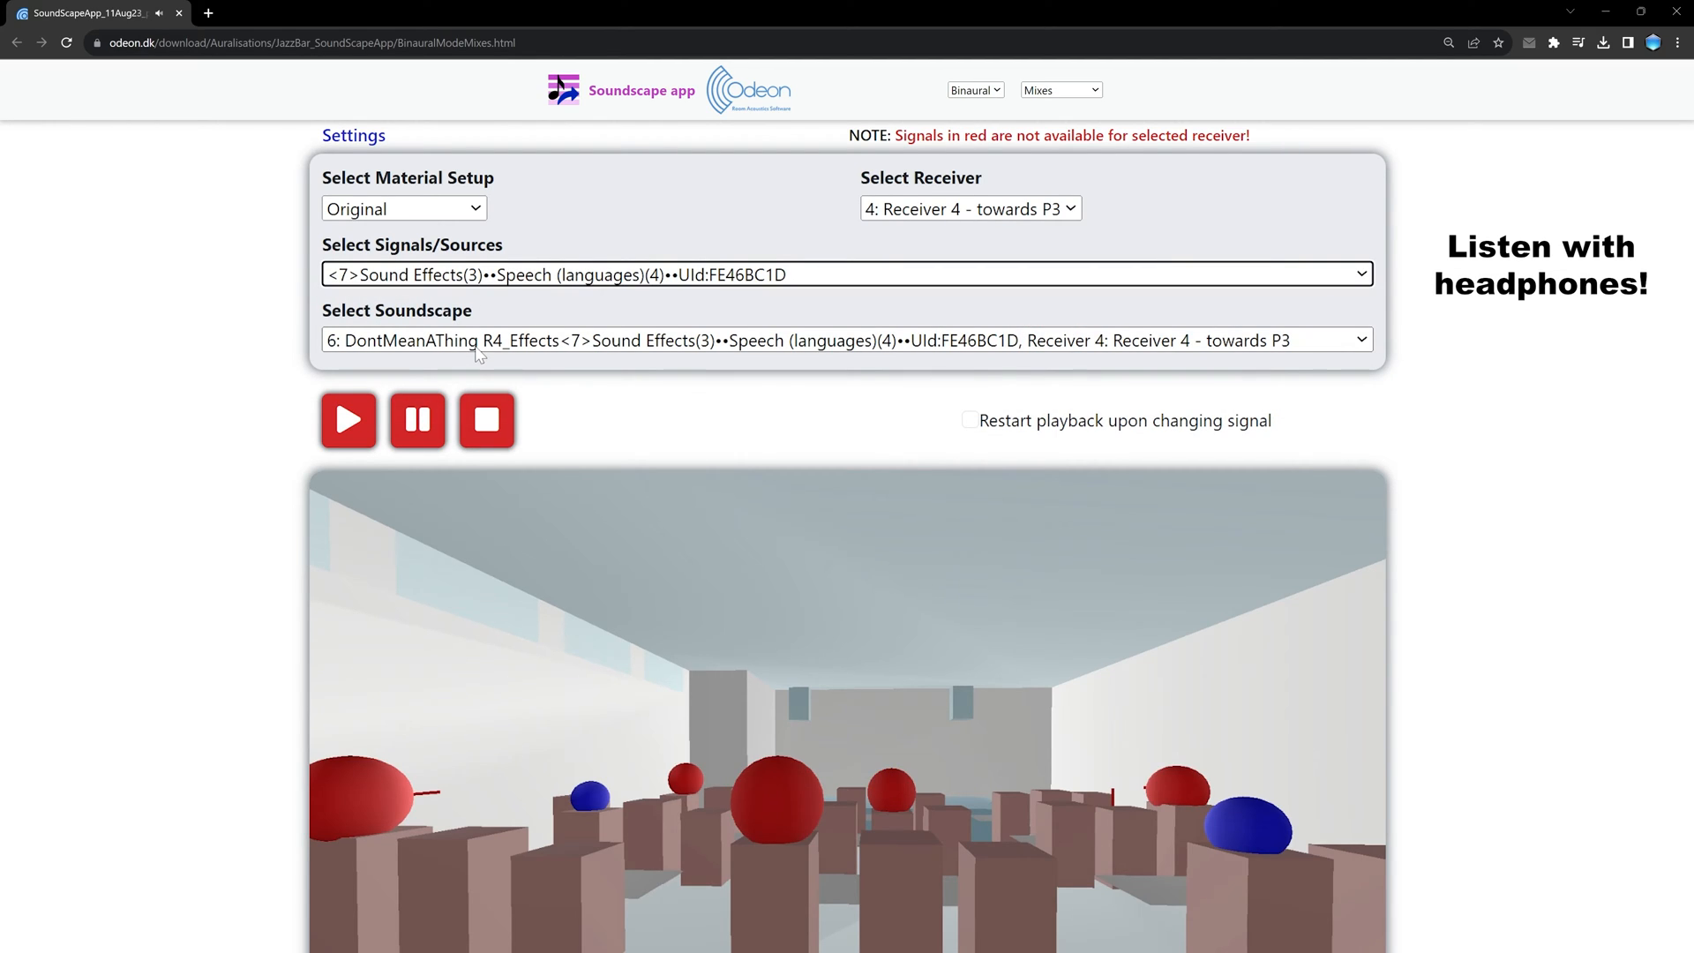
pyautogui.click(846, 274)
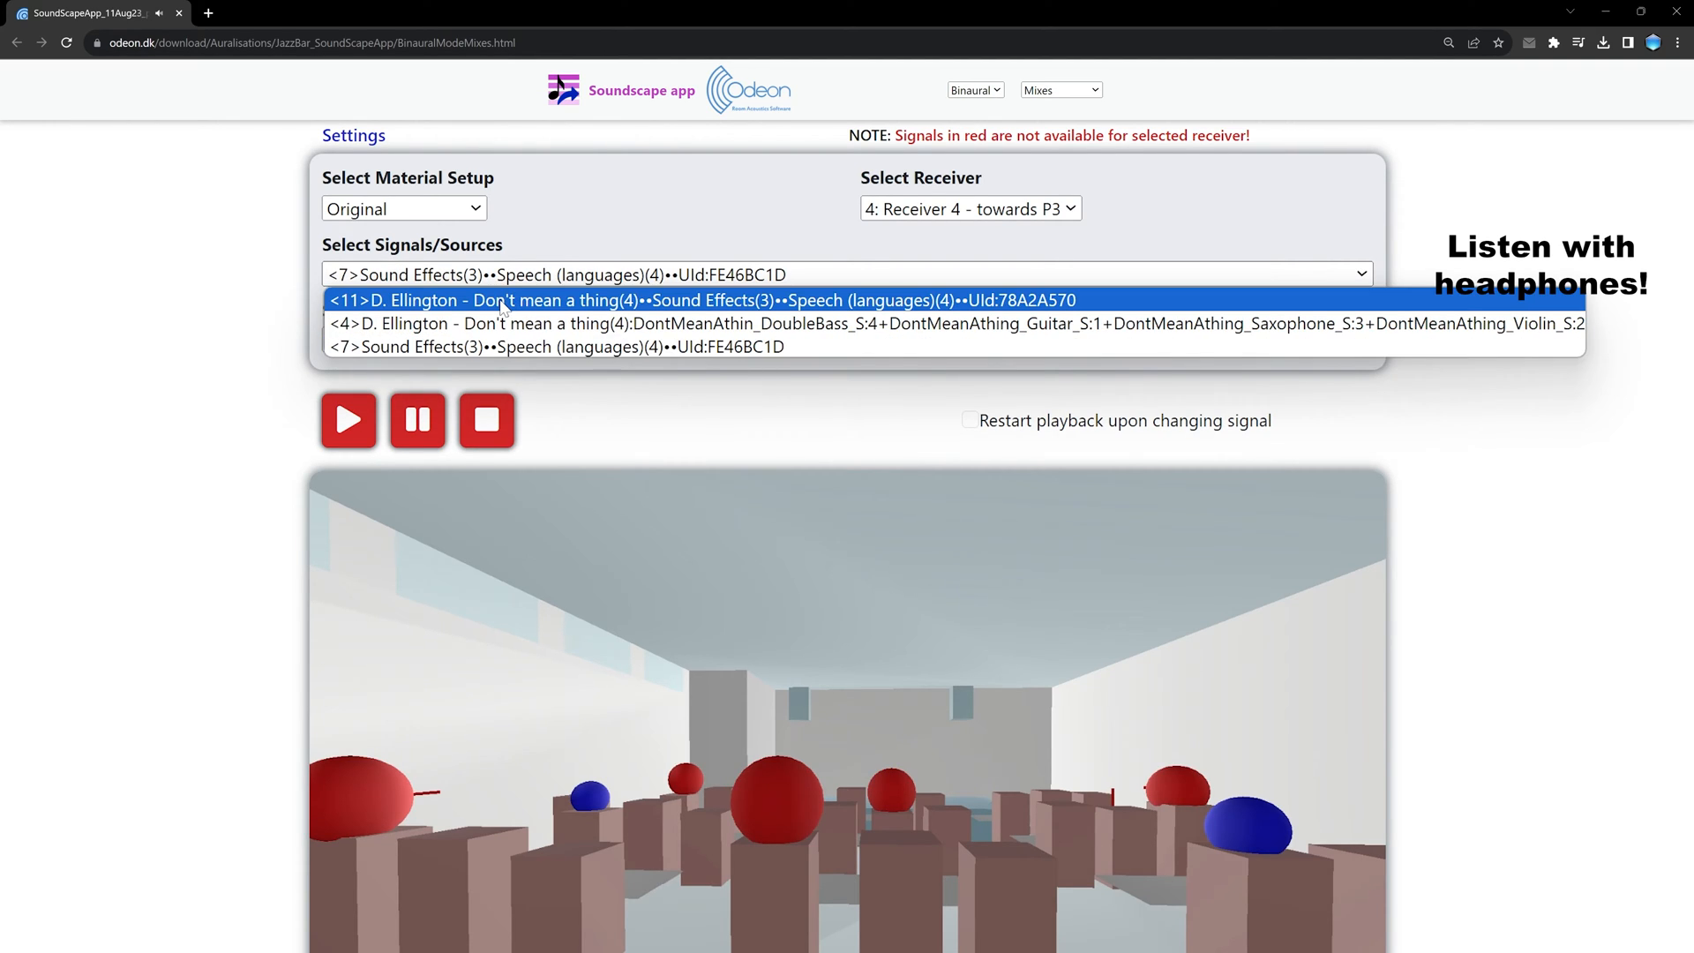
pyautogui.click(702, 299)
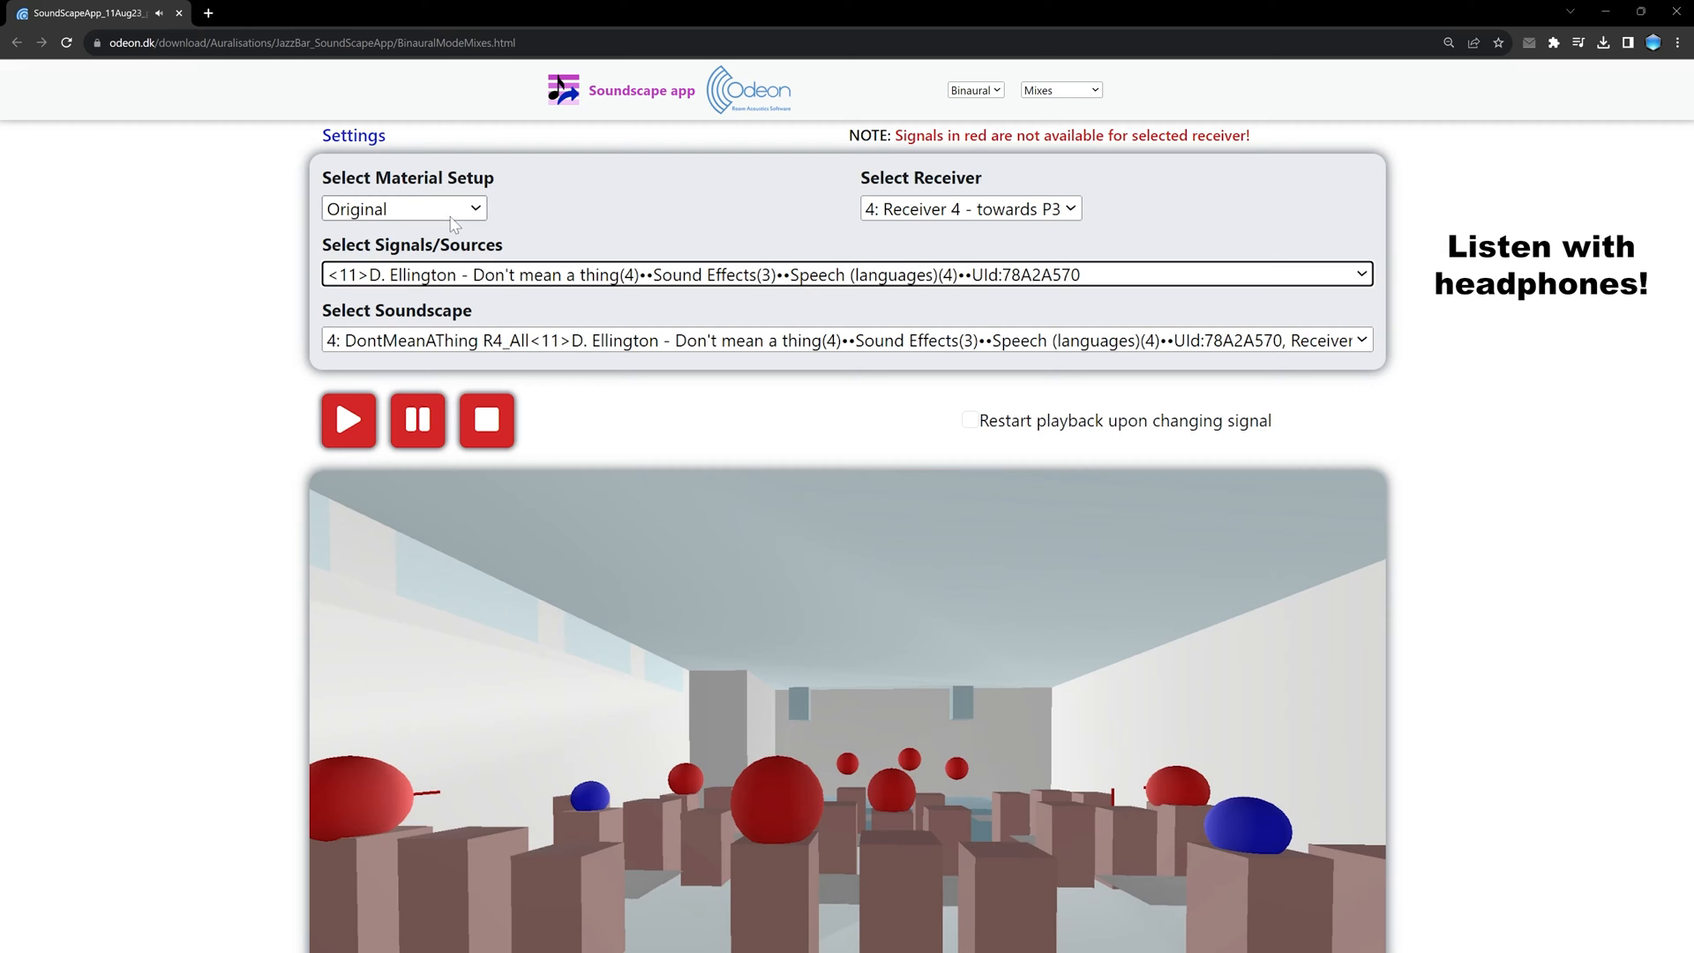
# Step: Toggle the material setup between Original and Ceiling absorption, ending on Ceiling absorption
pyautogui.click(404, 209)
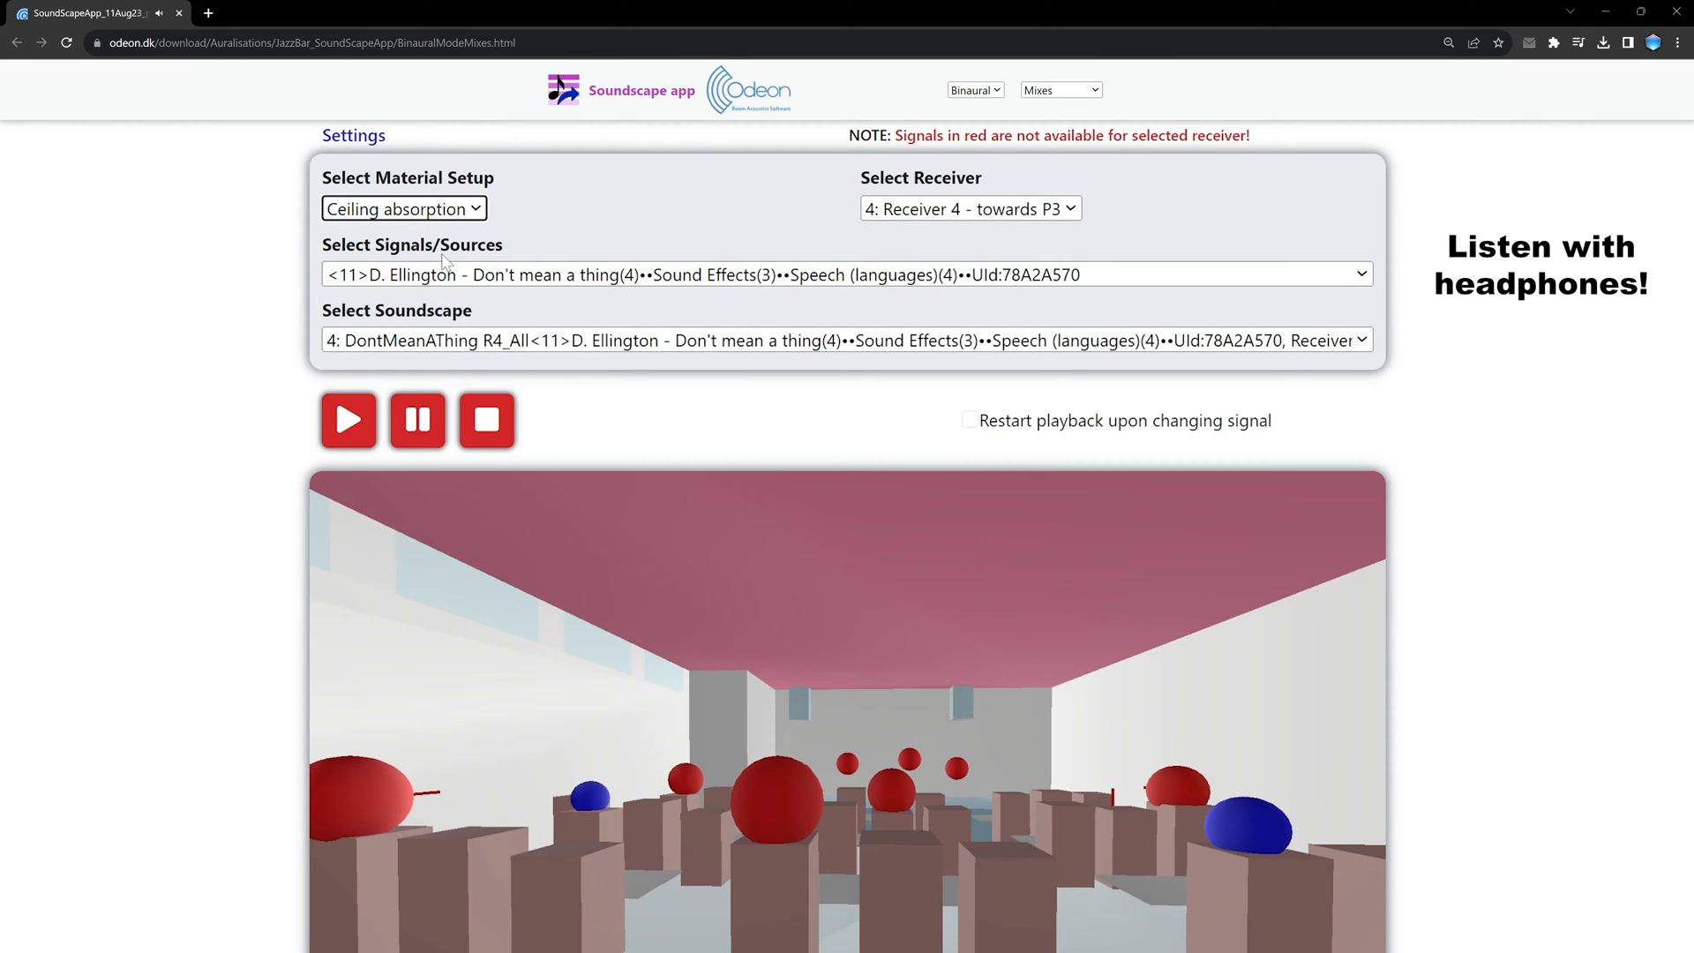
pyautogui.click(403, 208)
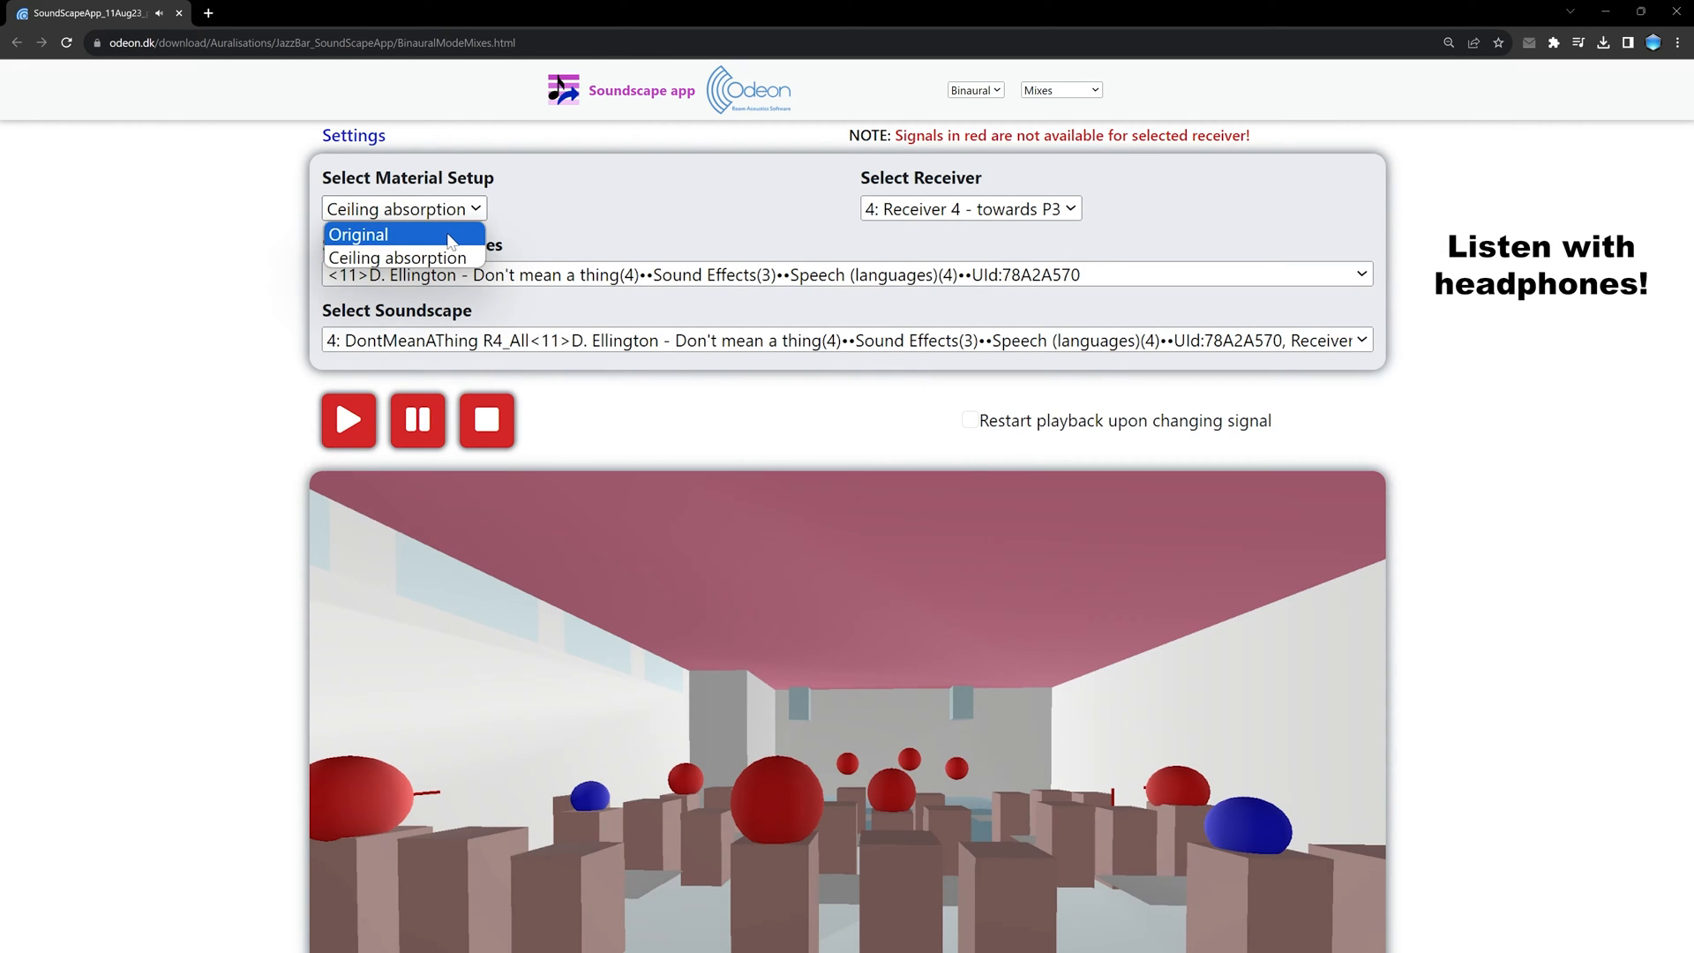
pyautogui.click(357, 235)
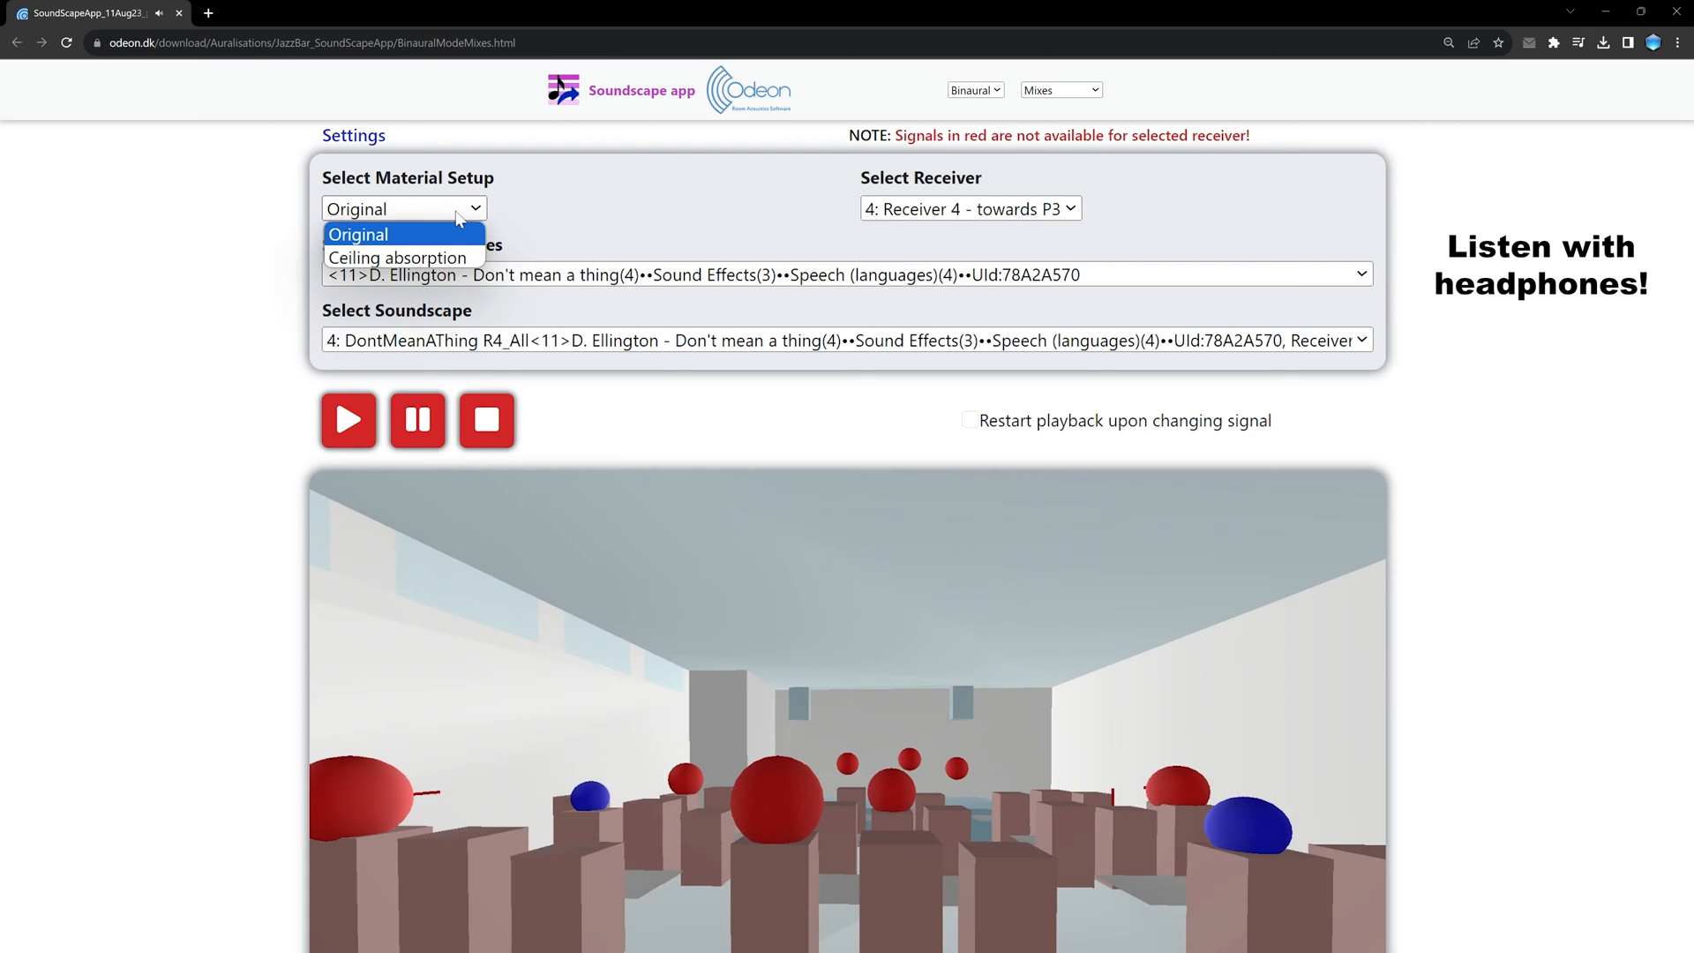
pyautogui.click(396, 257)
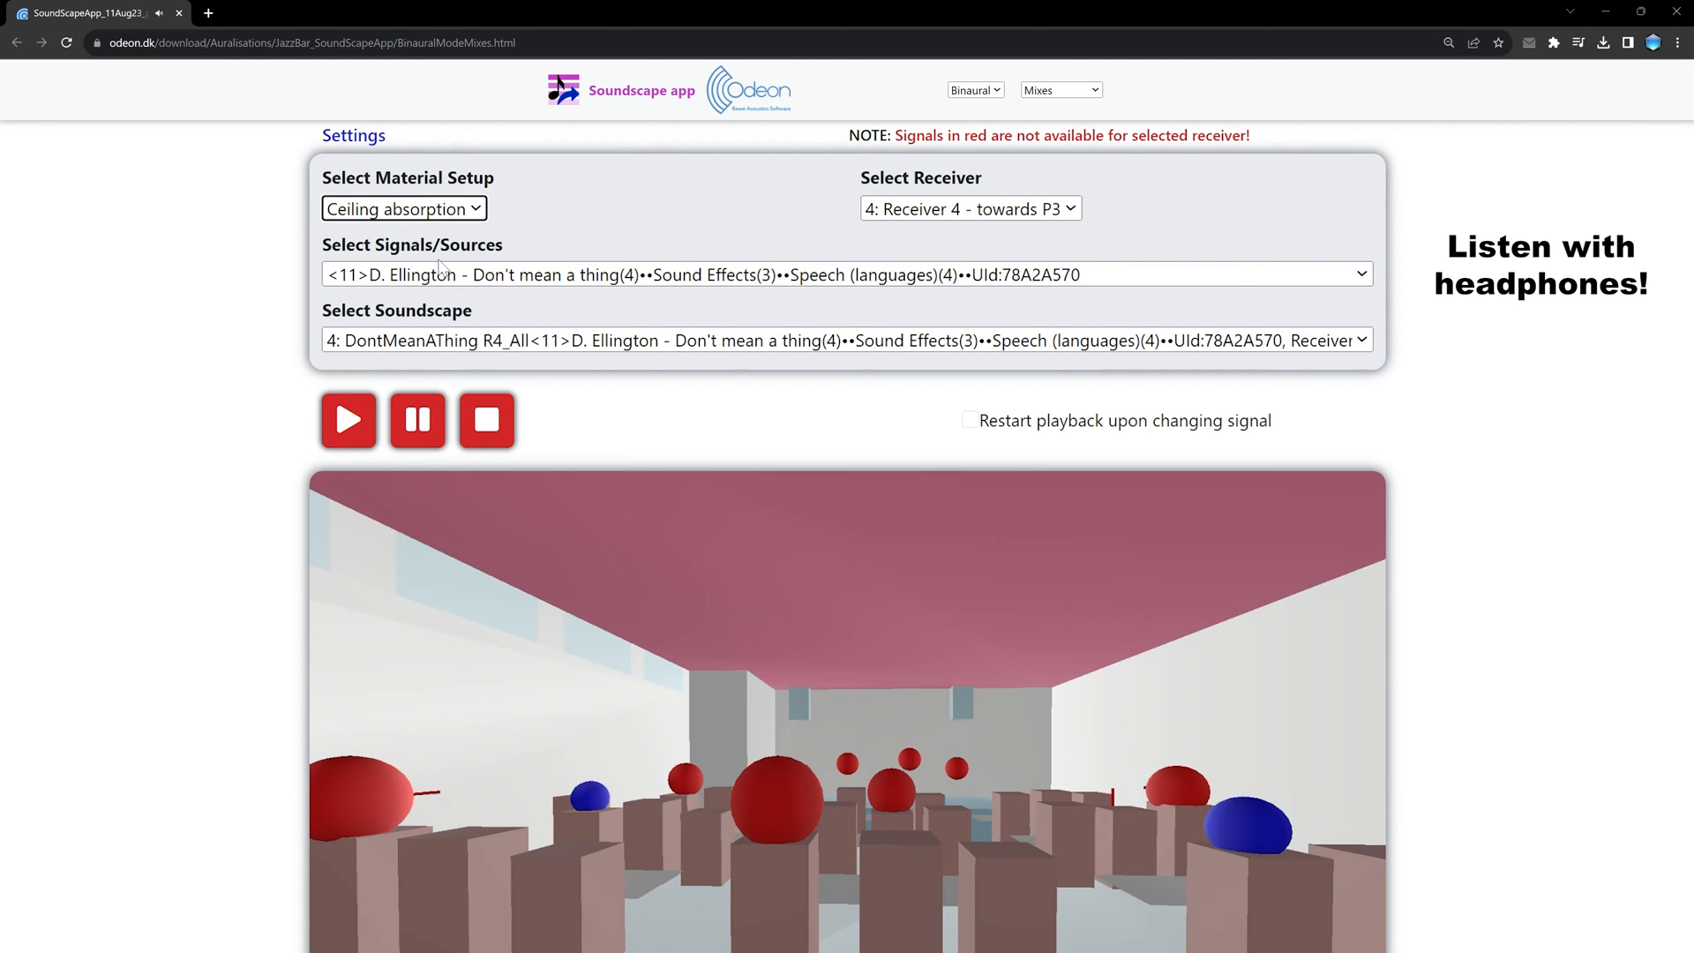
# Step: Compare listening positions by switching to Receiver 1, then back to Receiver 4
pyautogui.click(969, 208)
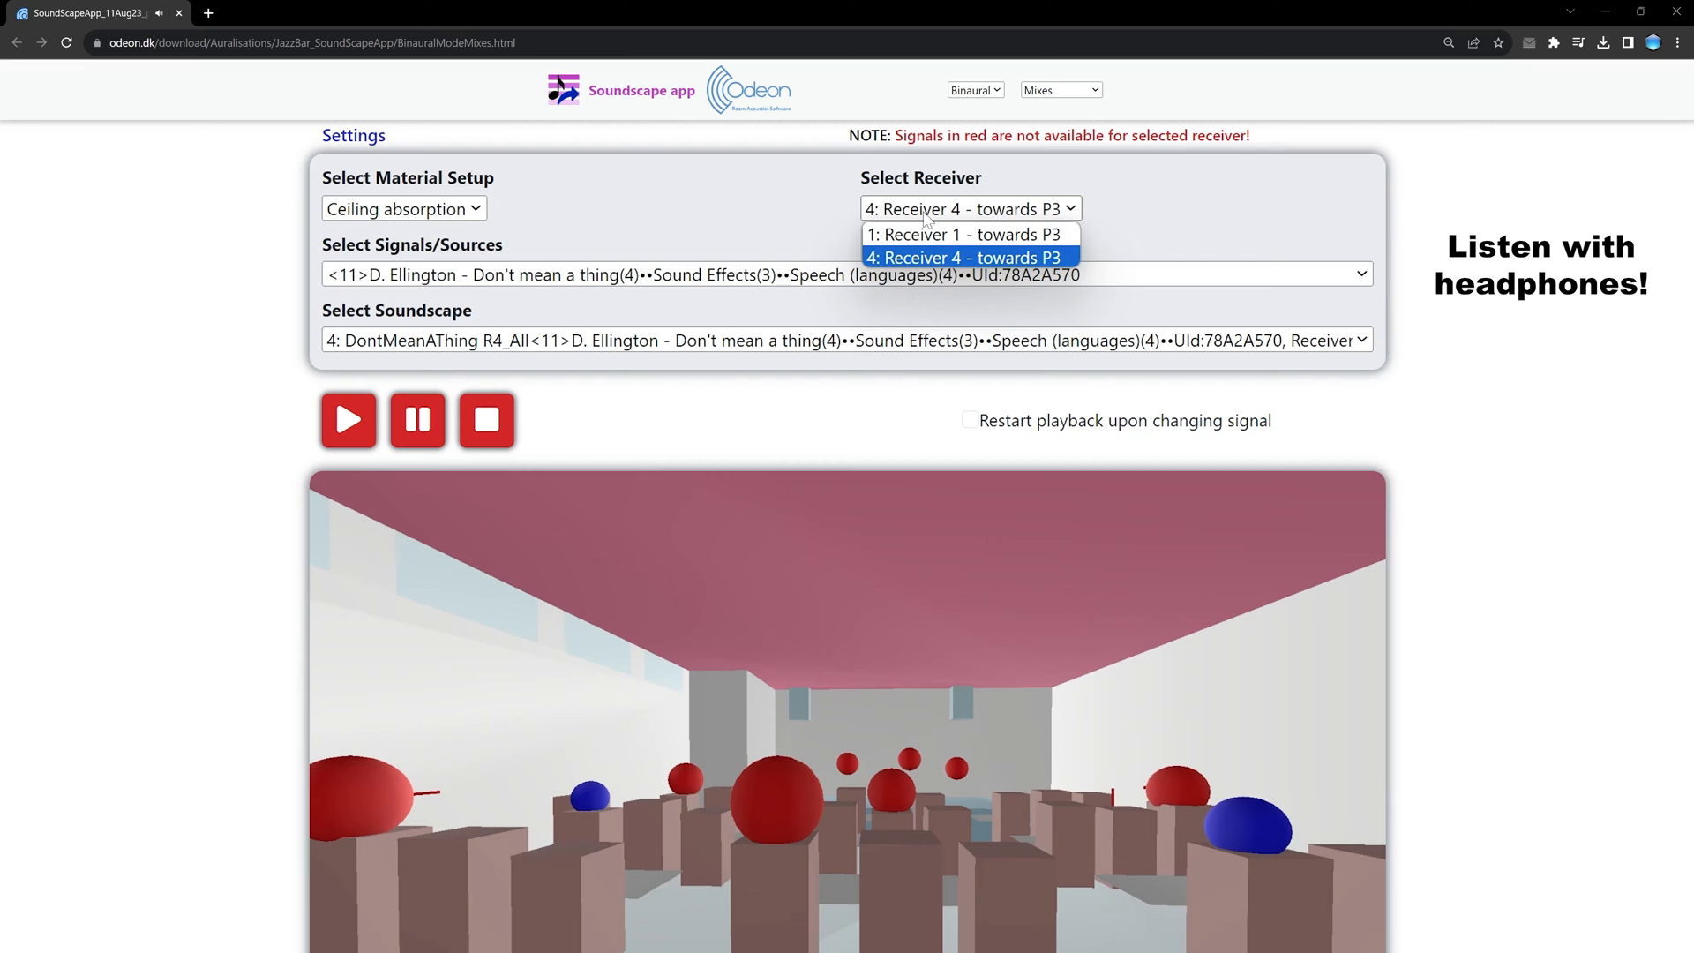
pyautogui.click(966, 235)
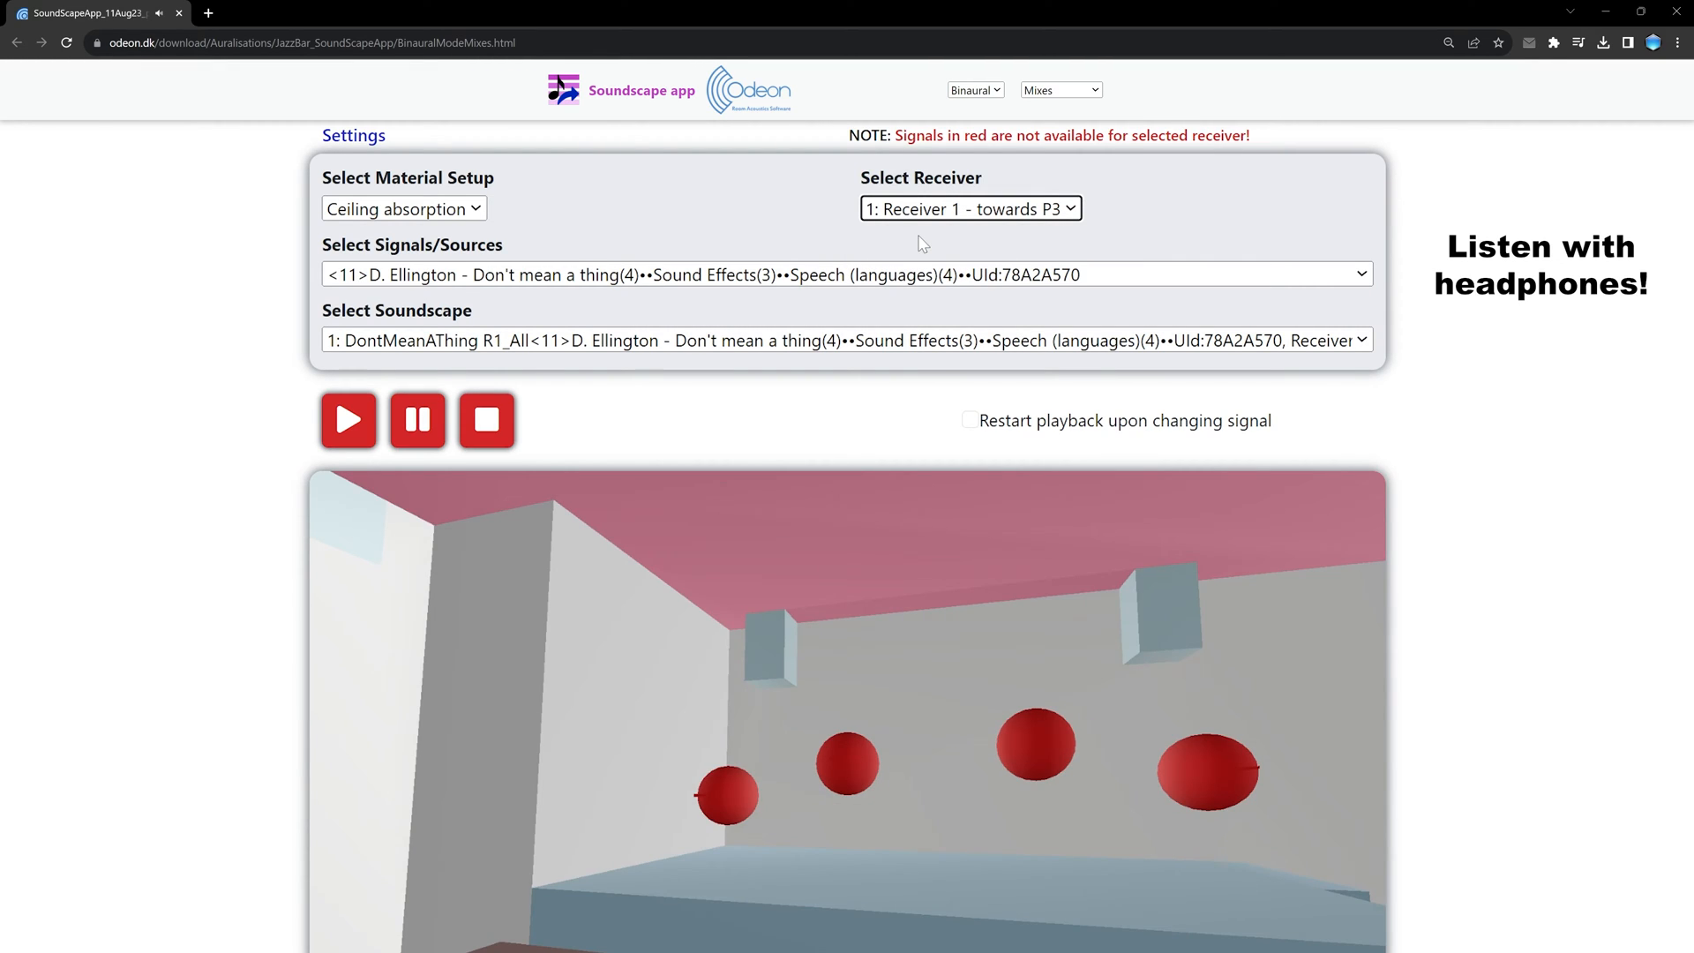
pyautogui.click(968, 207)
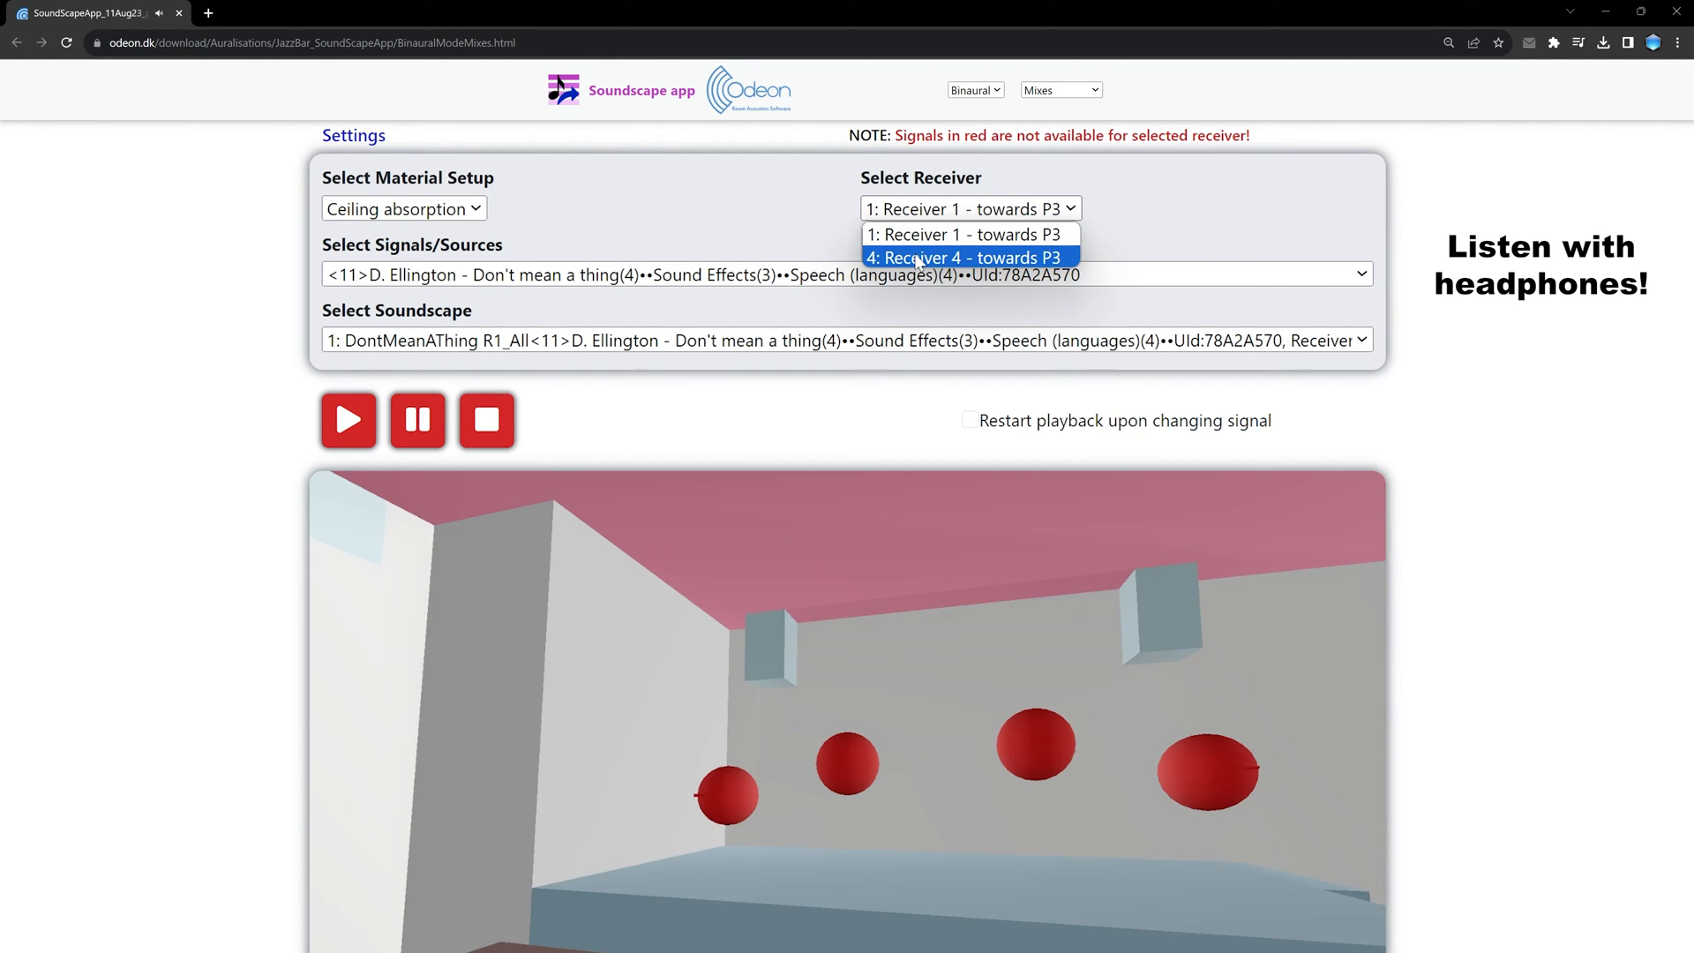
pyautogui.click(964, 257)
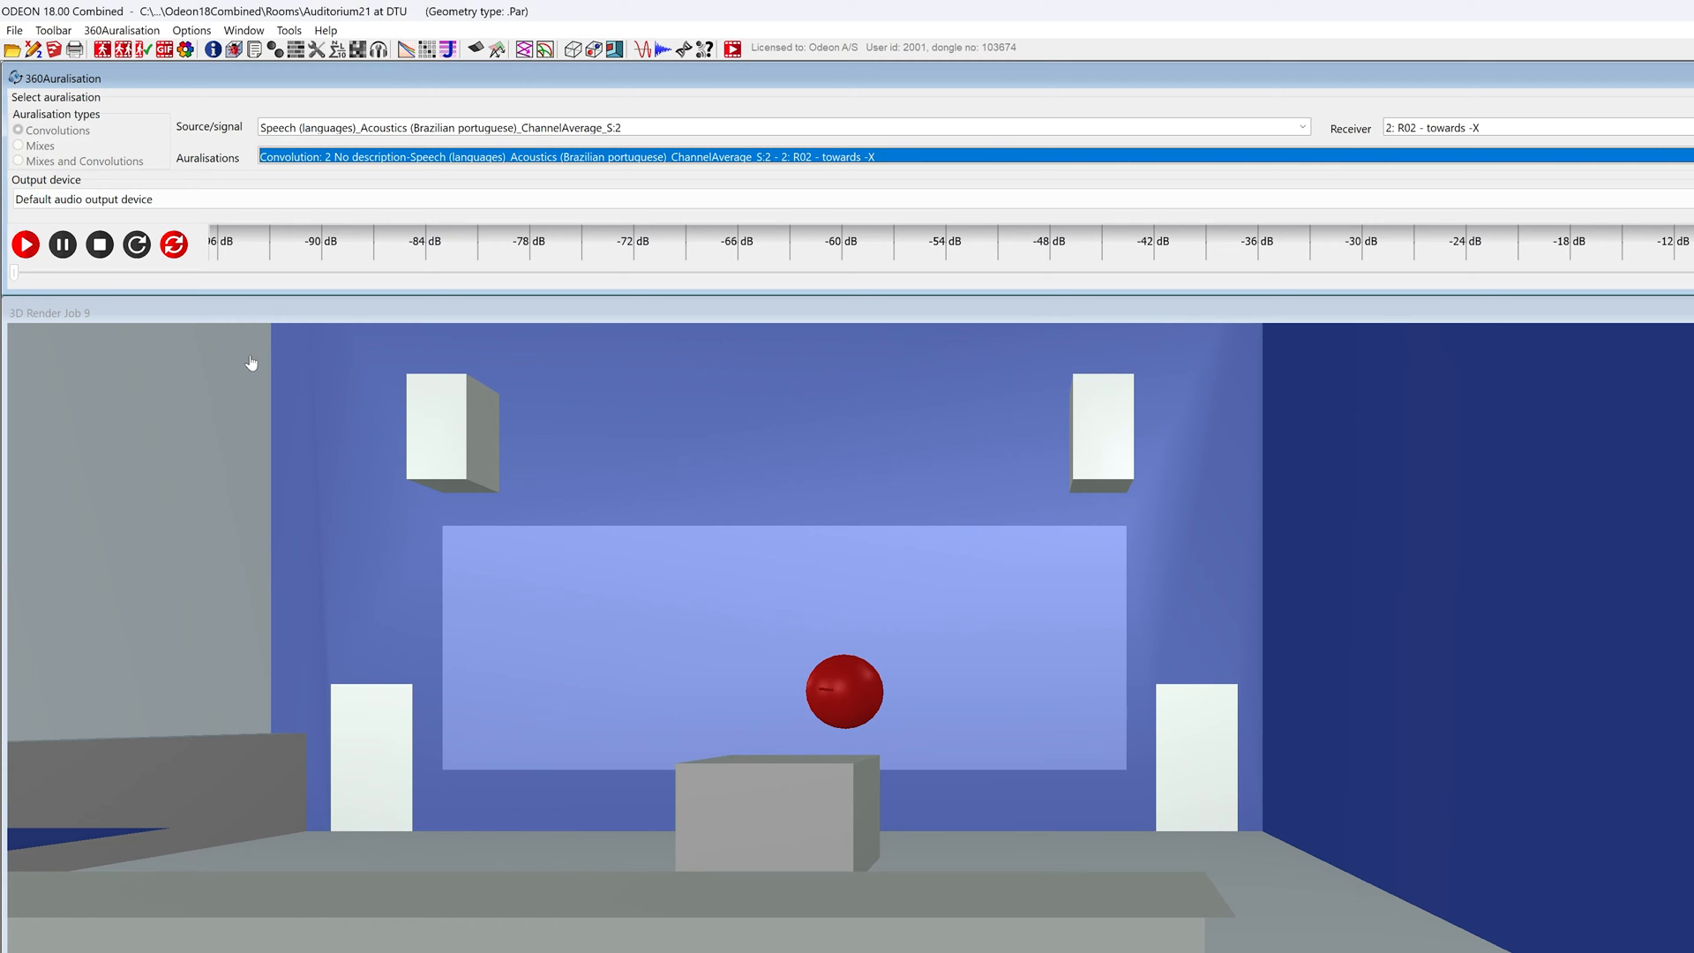
pyautogui.moveTo(145, 306)
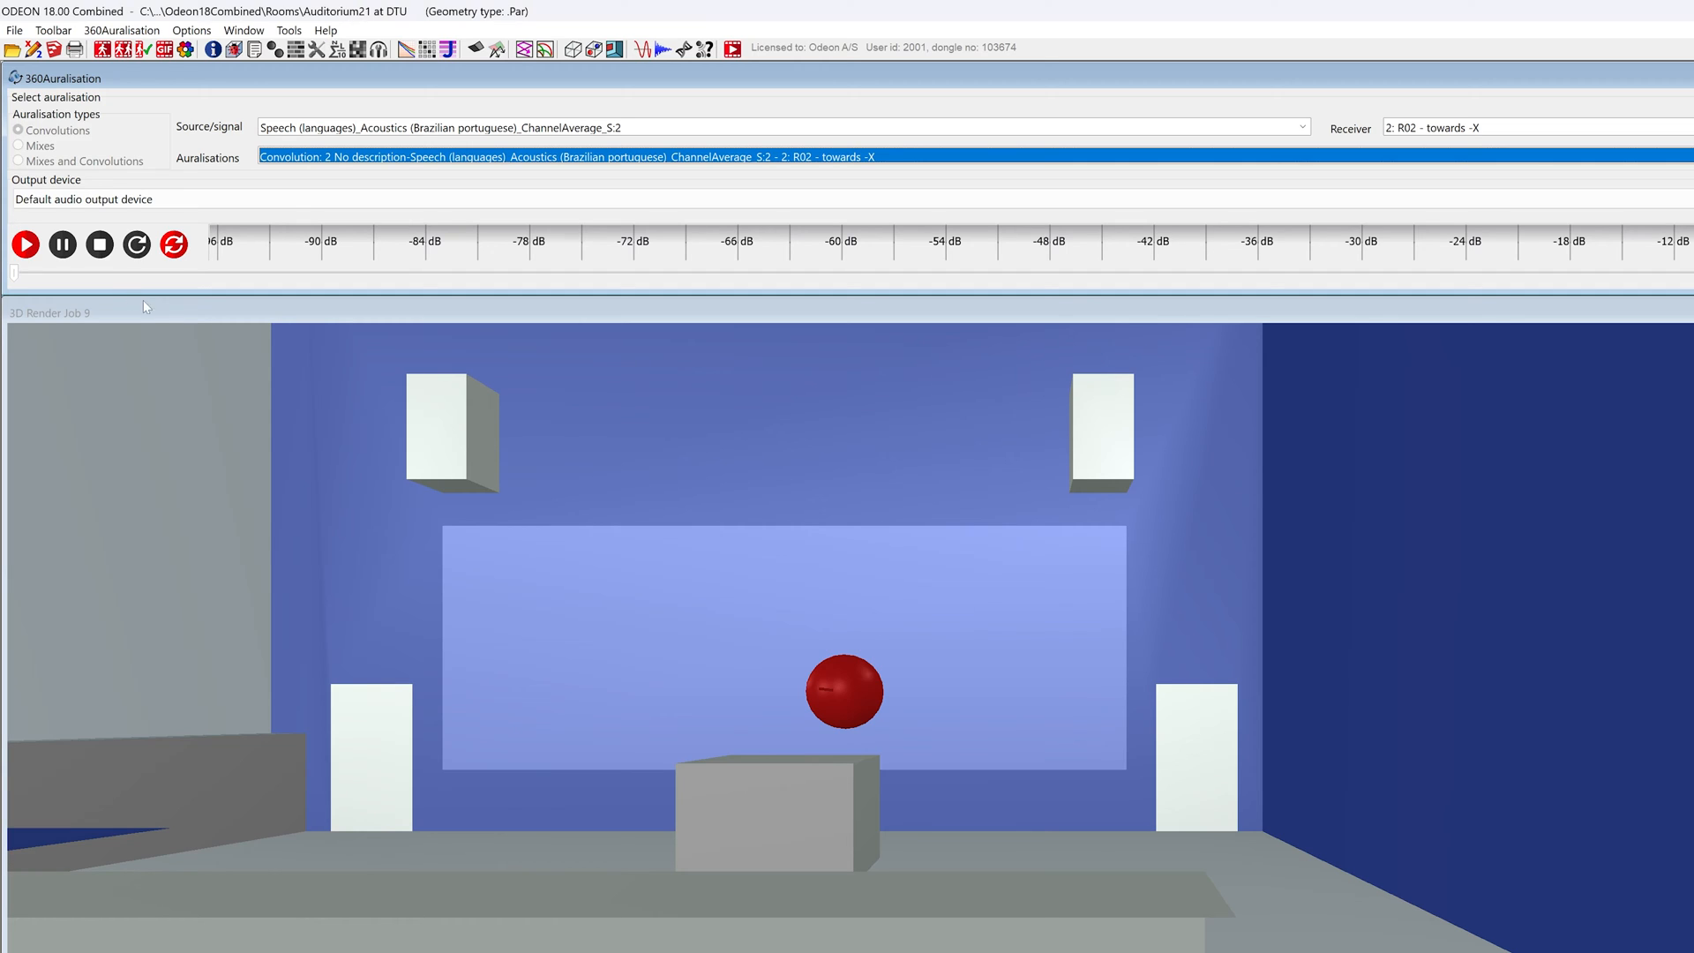
pyautogui.moveTo(25, 245)
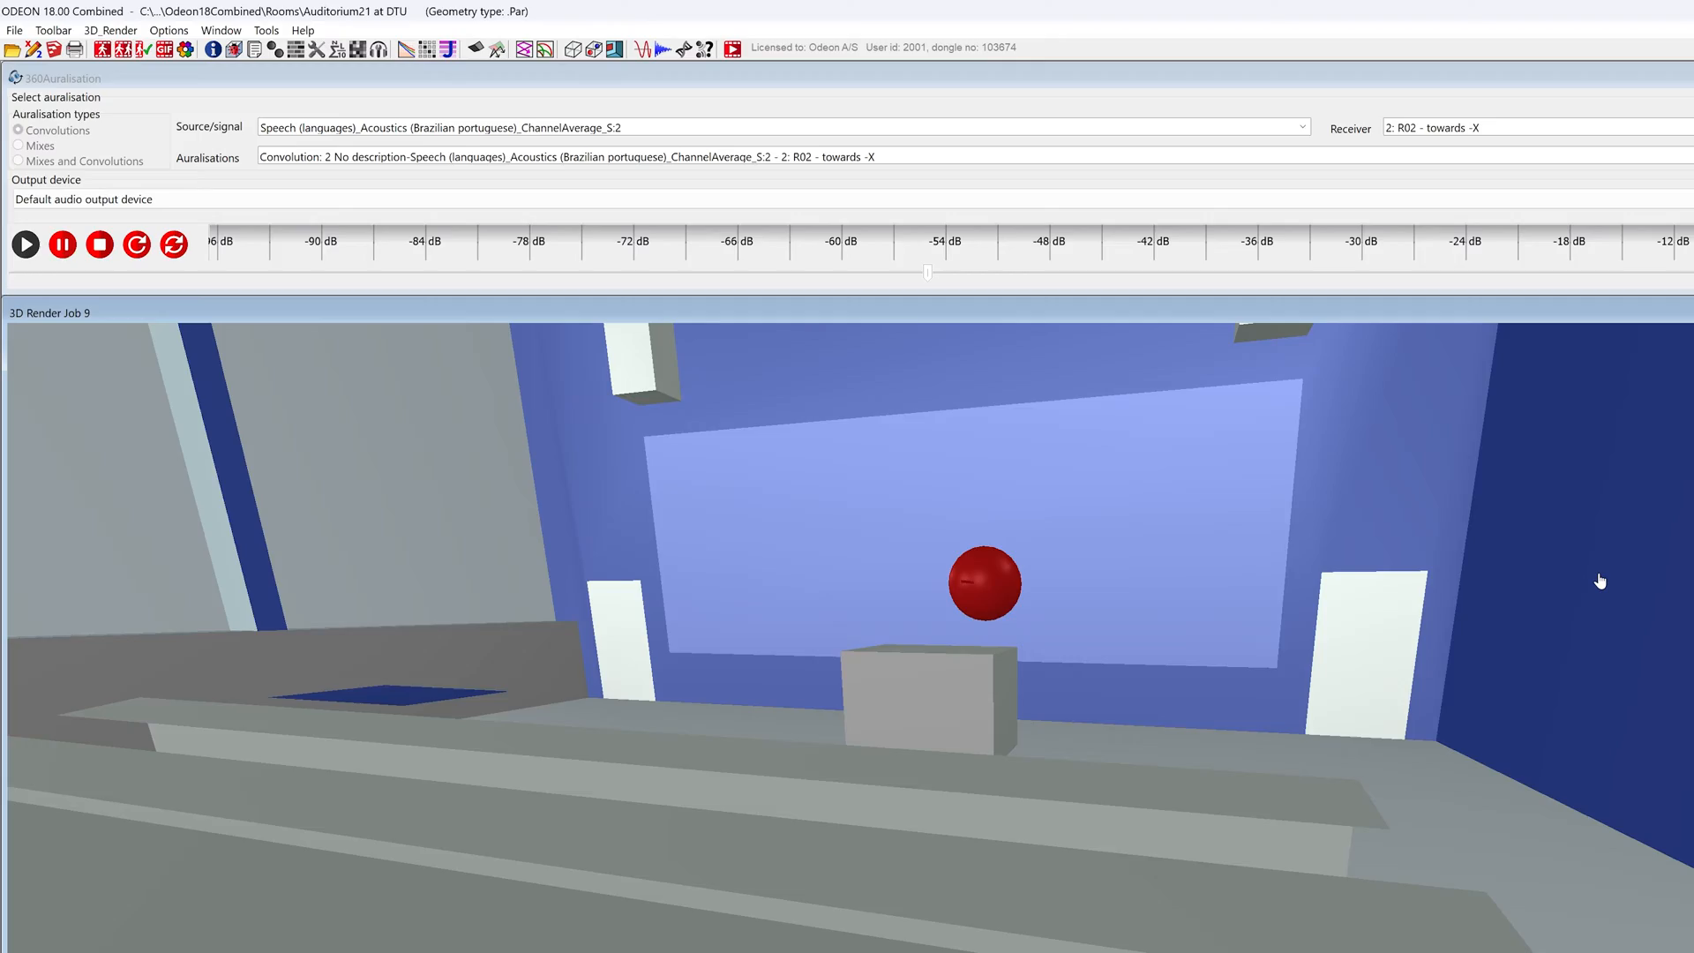
# Step: Open the File menu after the Brazilian Portuguese speech auralisation finishes
pyautogui.click(14, 29)
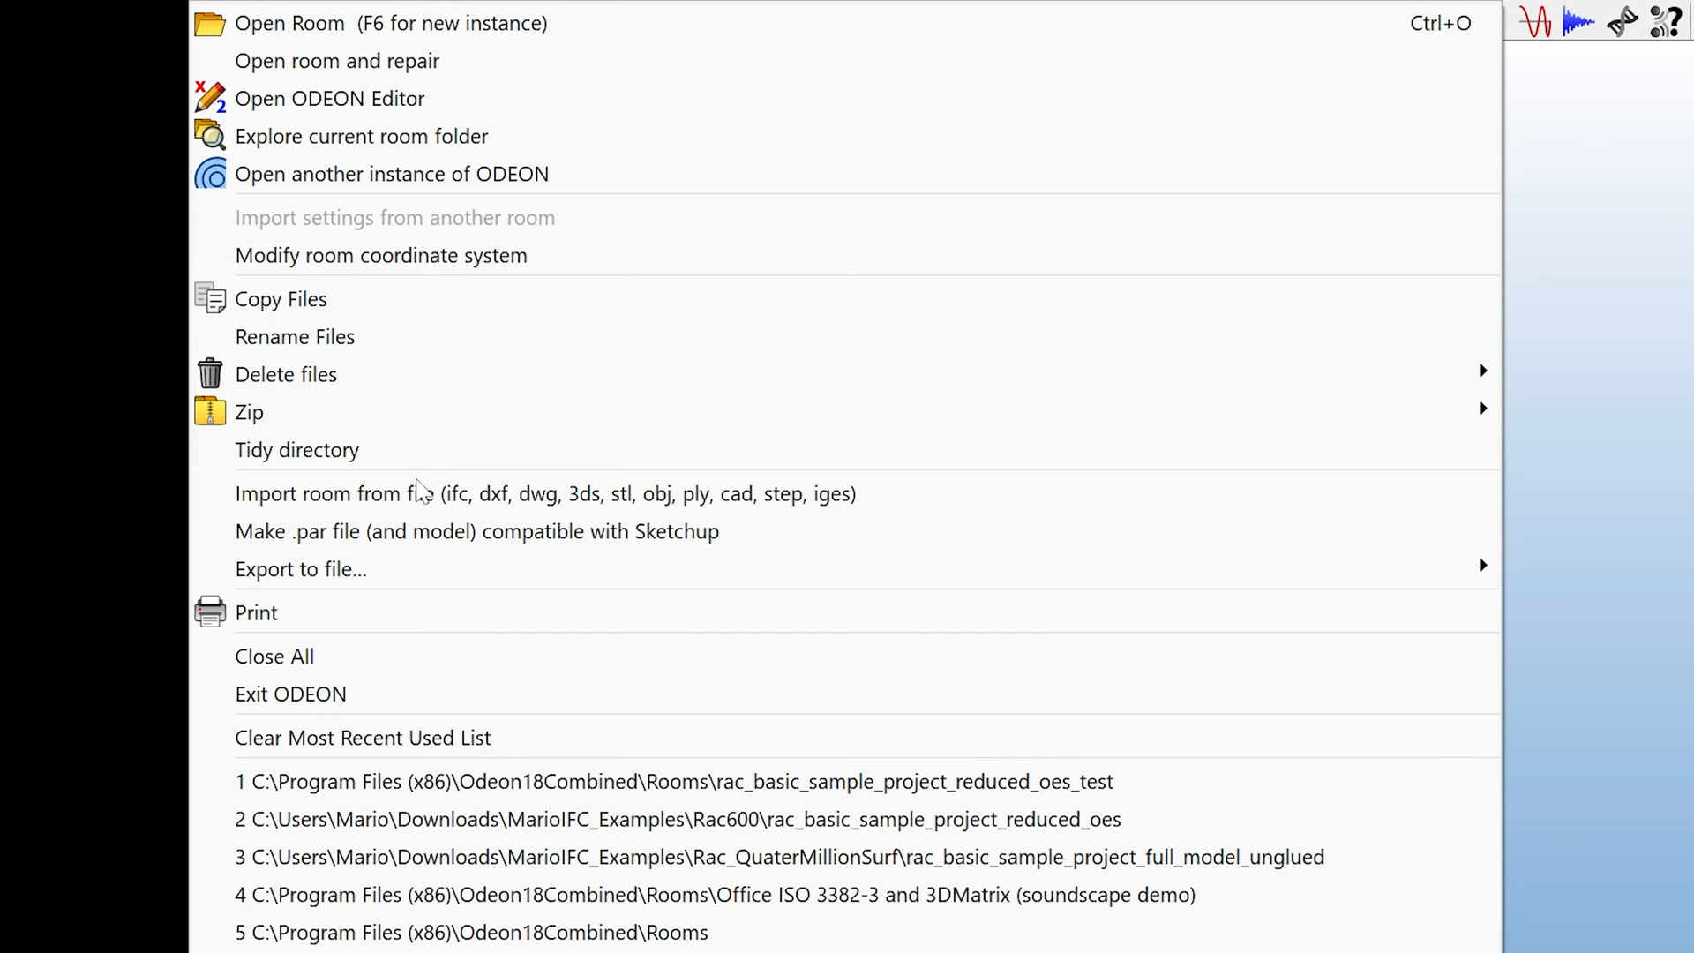
pyautogui.moveTo(421, 494)
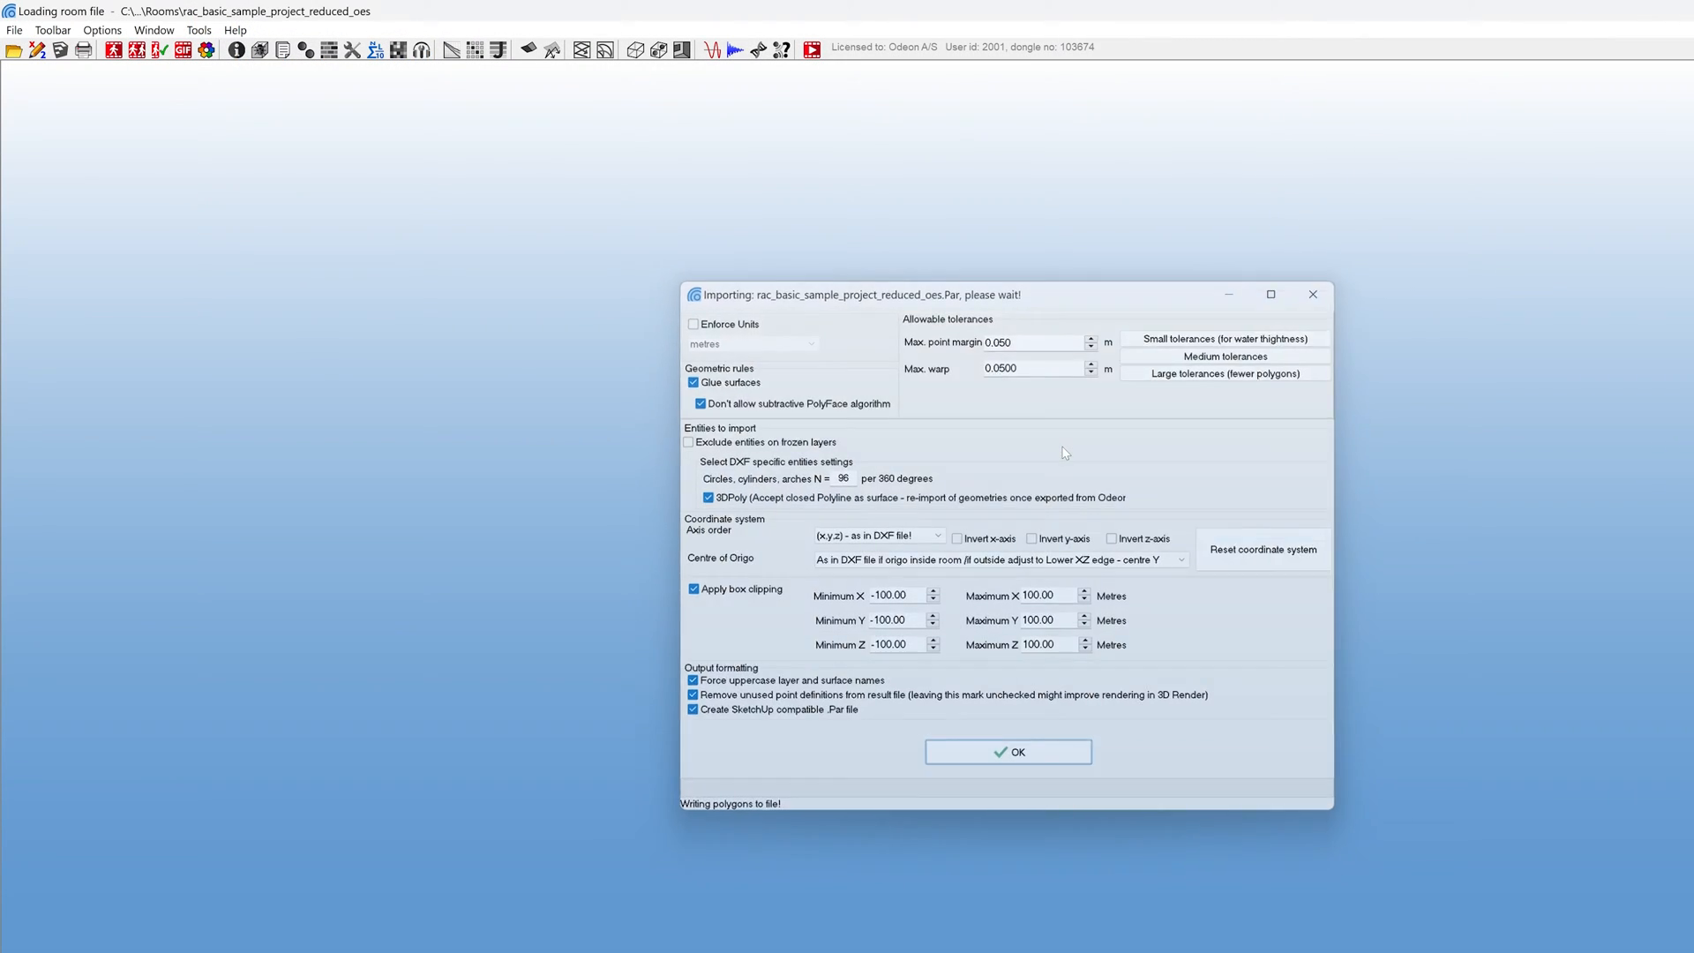
# Step: Confirm import of the rac_basic_sample_project_reduced_oes IFC room model
pyautogui.click(1006, 751)
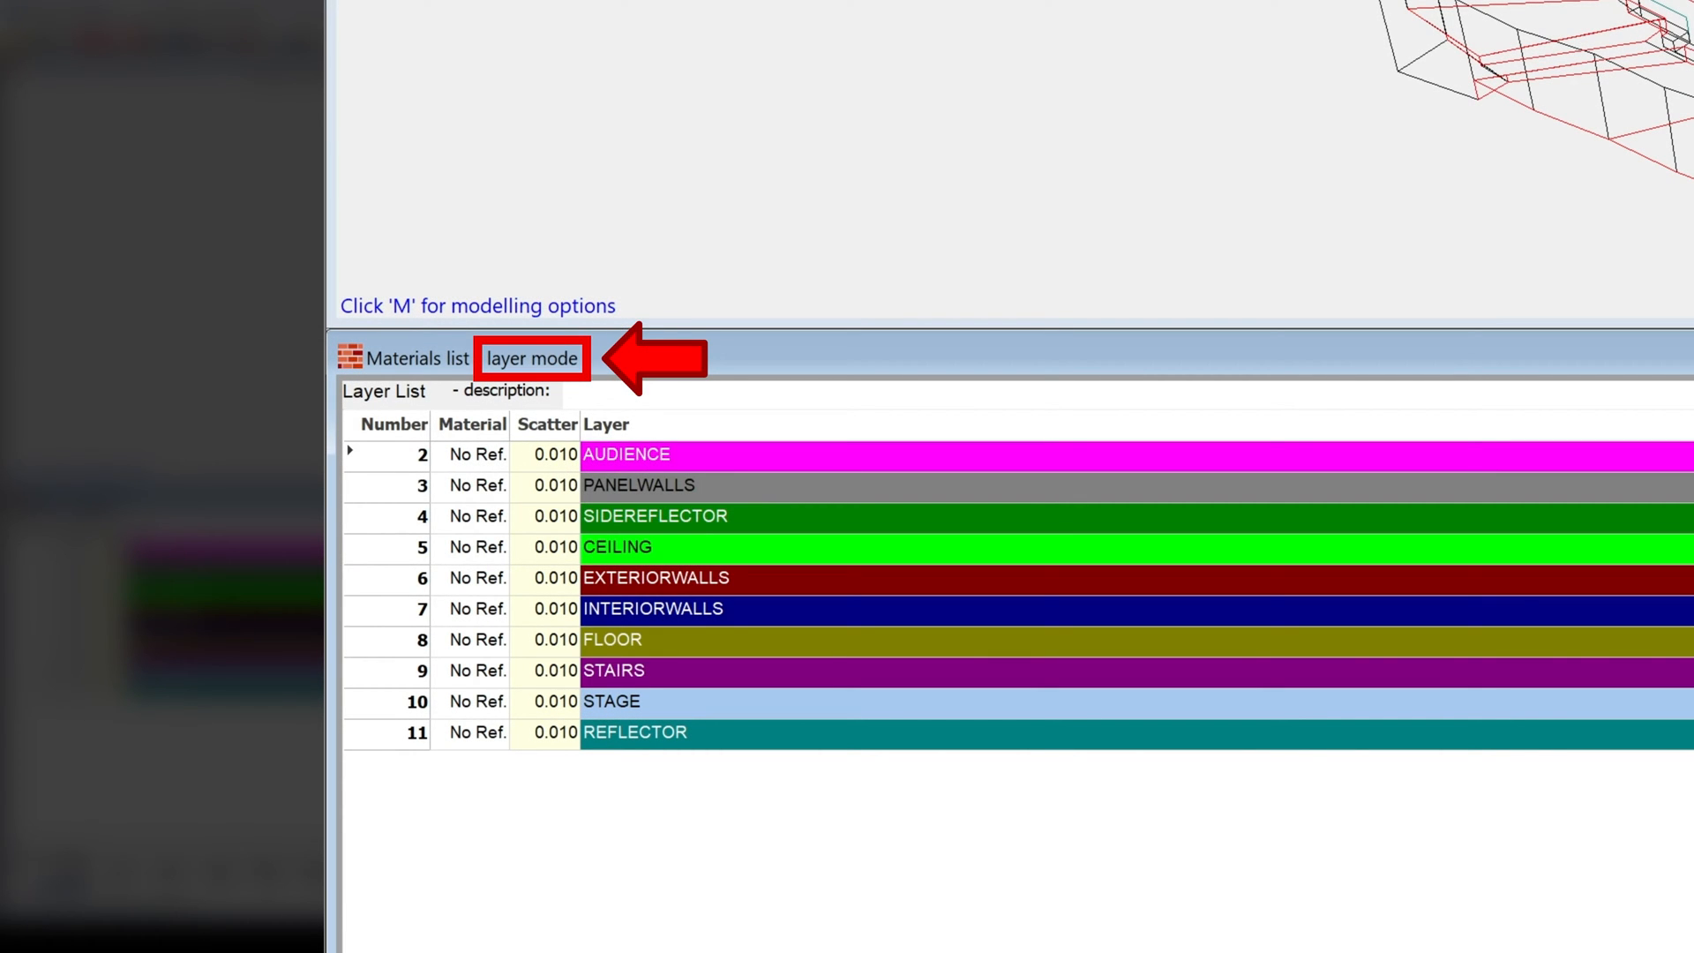
# Step: Enter 0.65 as the AUDIENCE layer's scatter coefficient in the layer-mode materials list
pyautogui.click(530, 358)
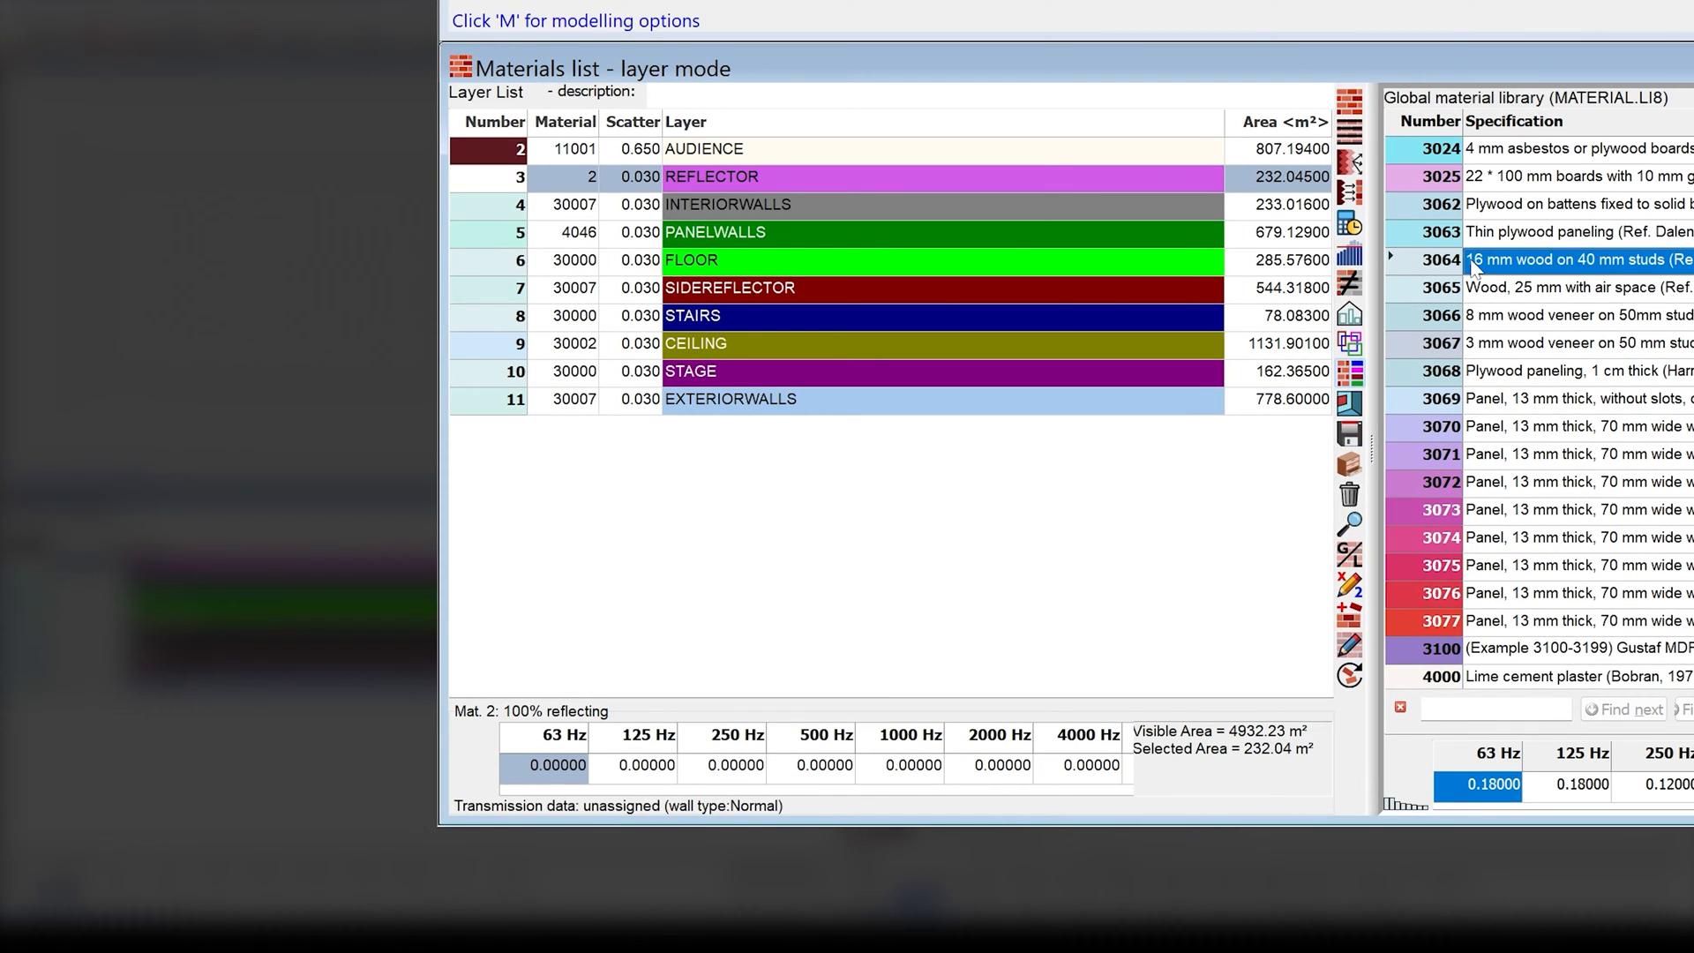
pyautogui.moveTo(1349, 107)
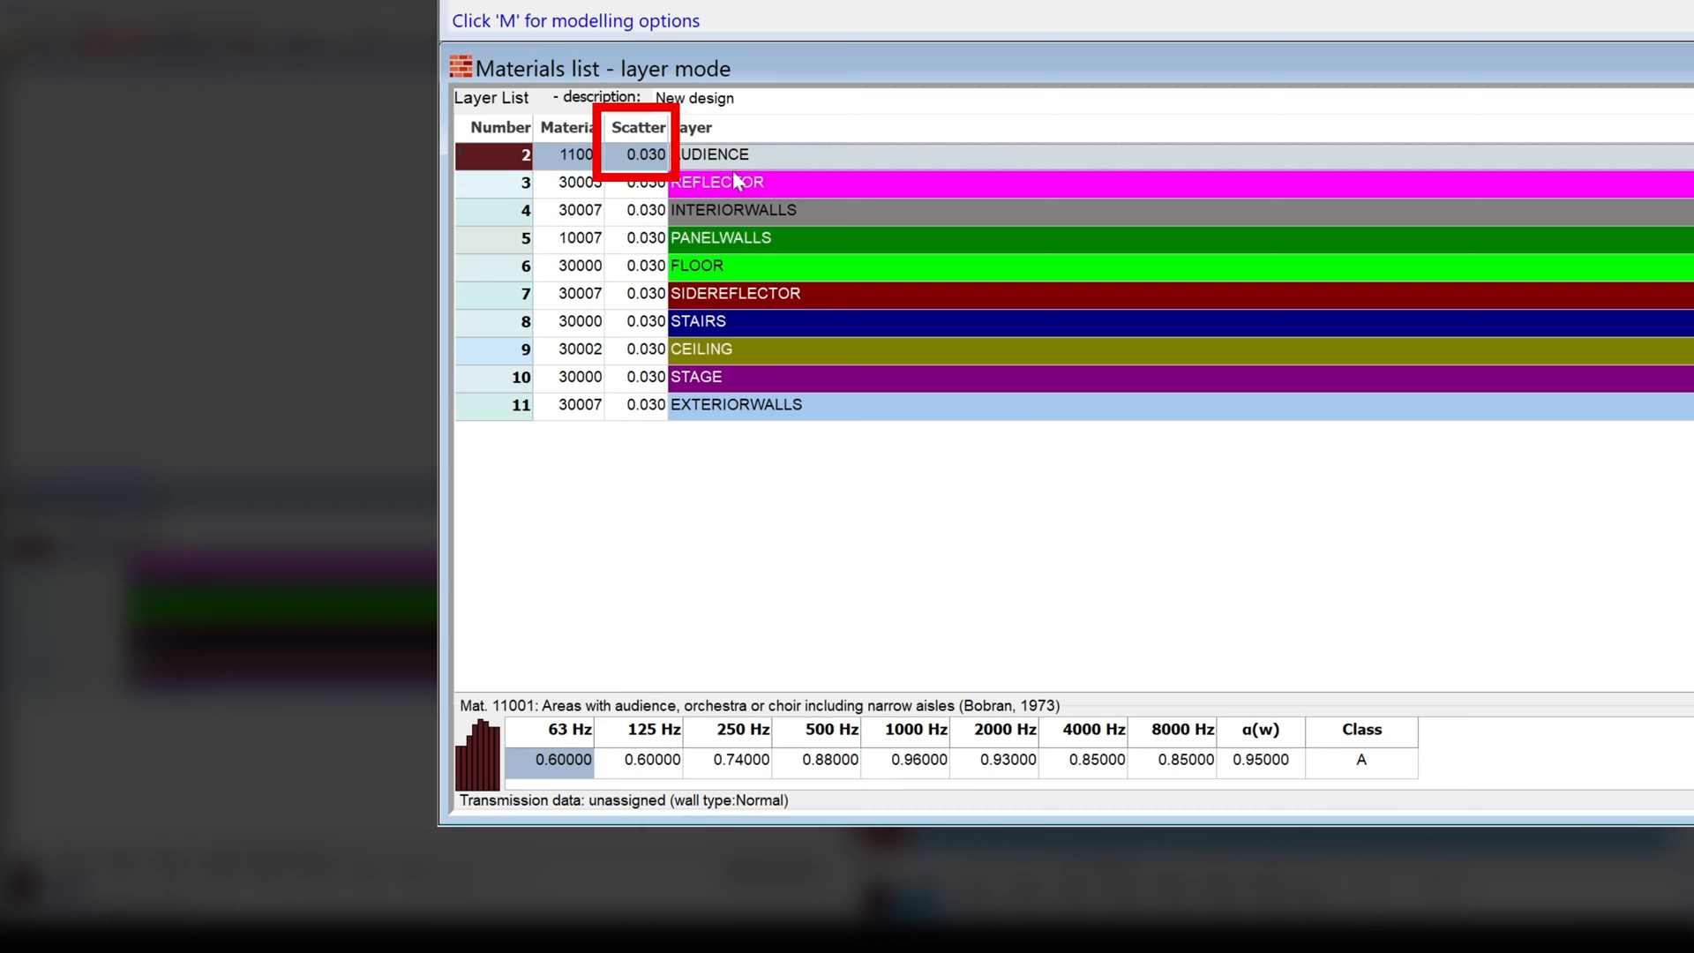
pyautogui.click(635, 154)
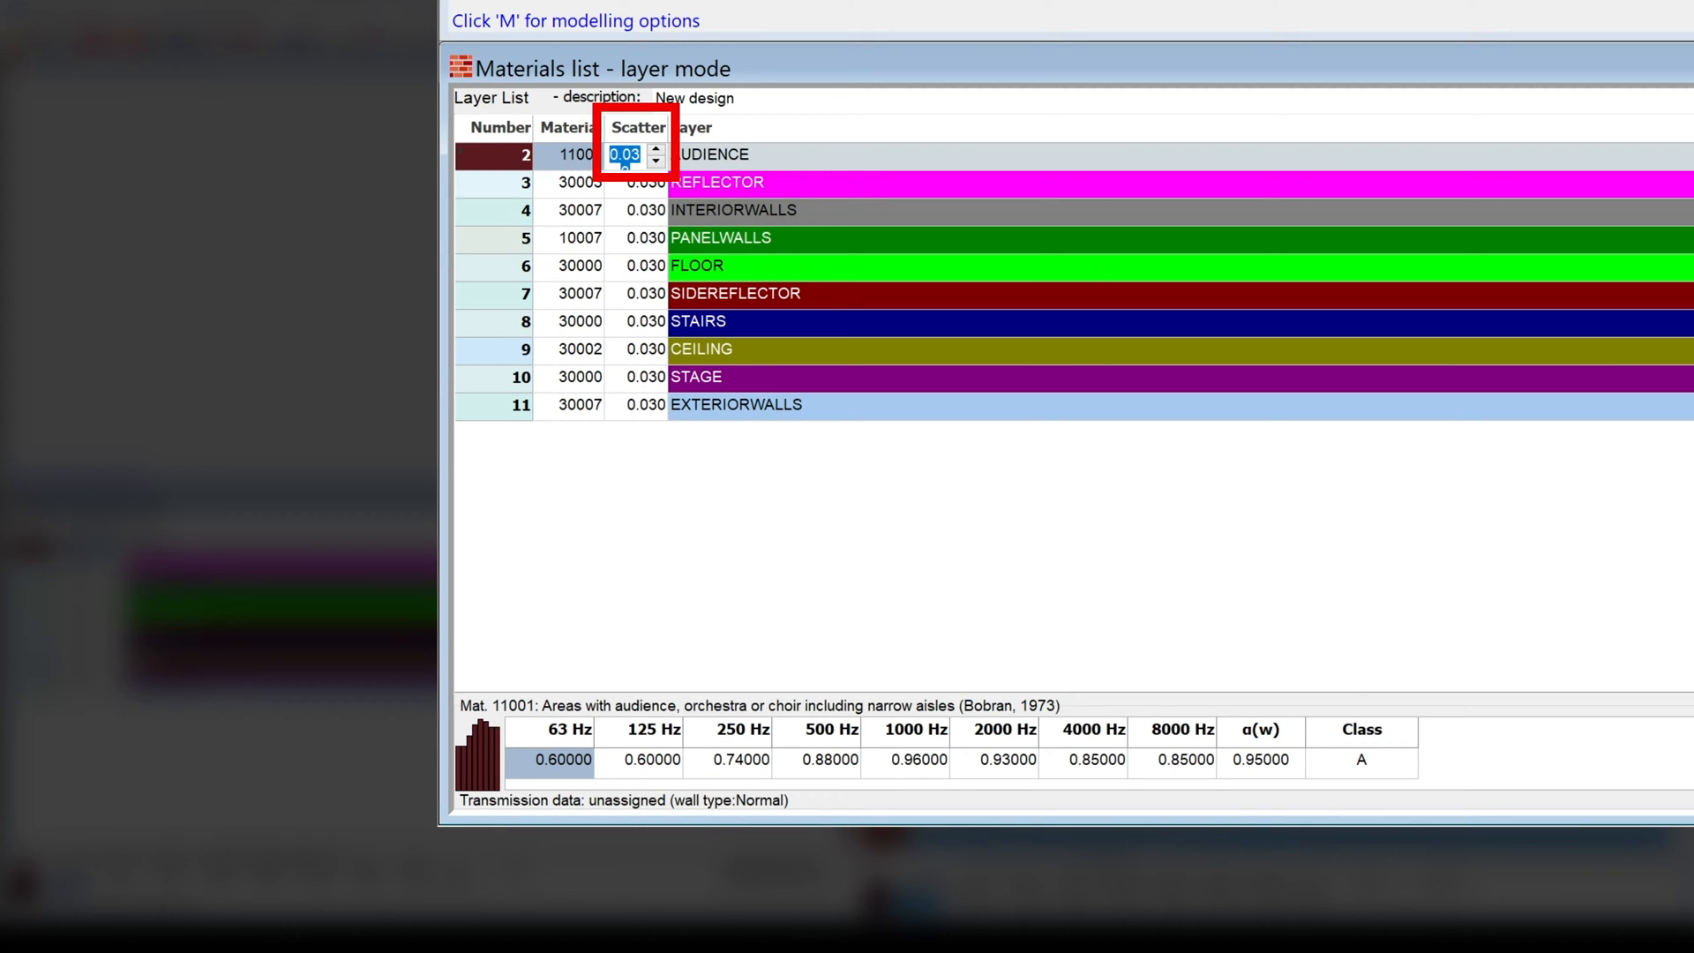
pyautogui.write('0.65')
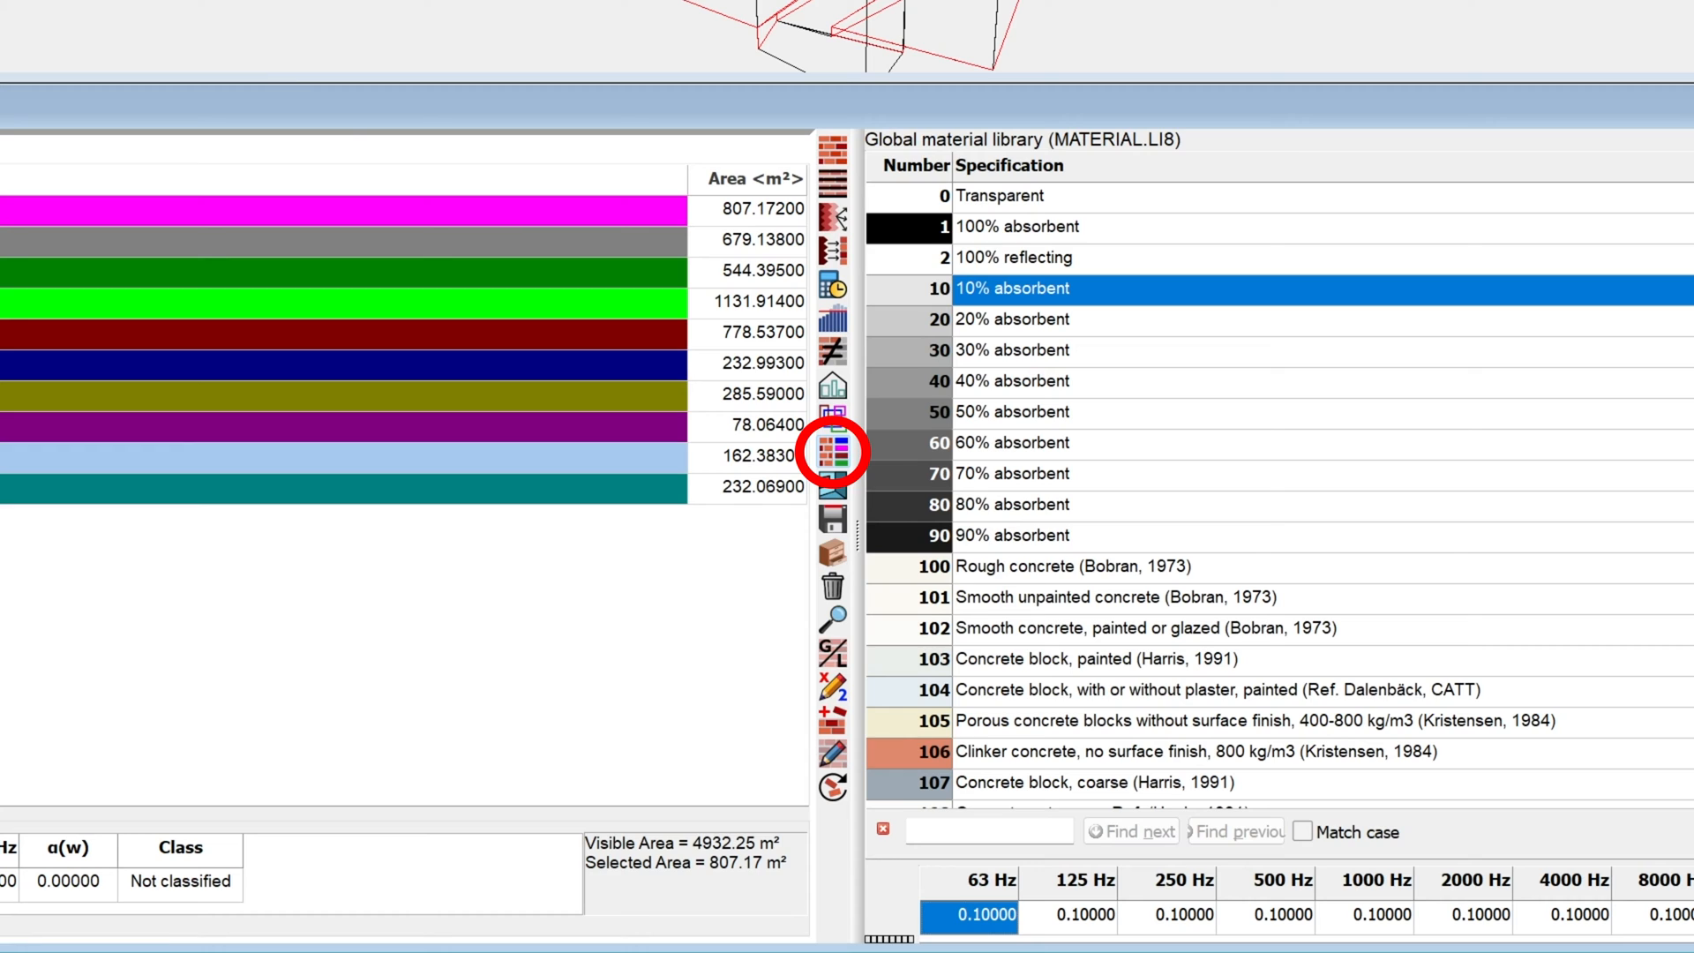
pyautogui.moveTo(833, 451)
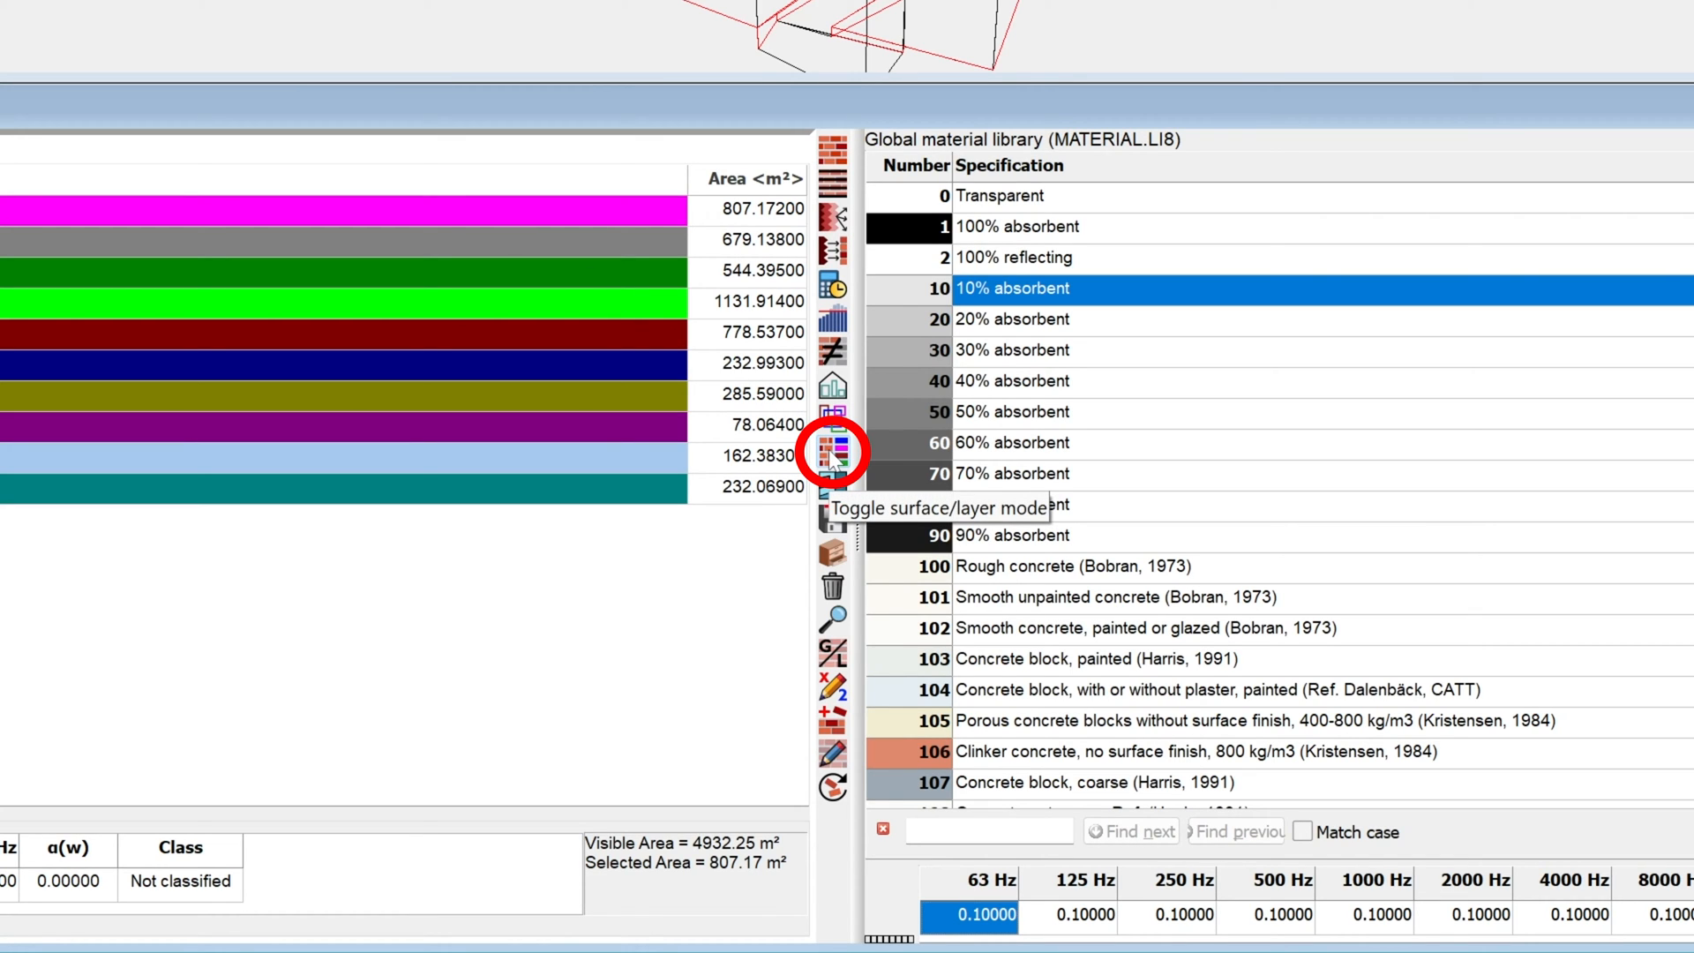
# Step: Toggle the materials list from layer mode back to individual surfaces
pyautogui.click(833, 451)
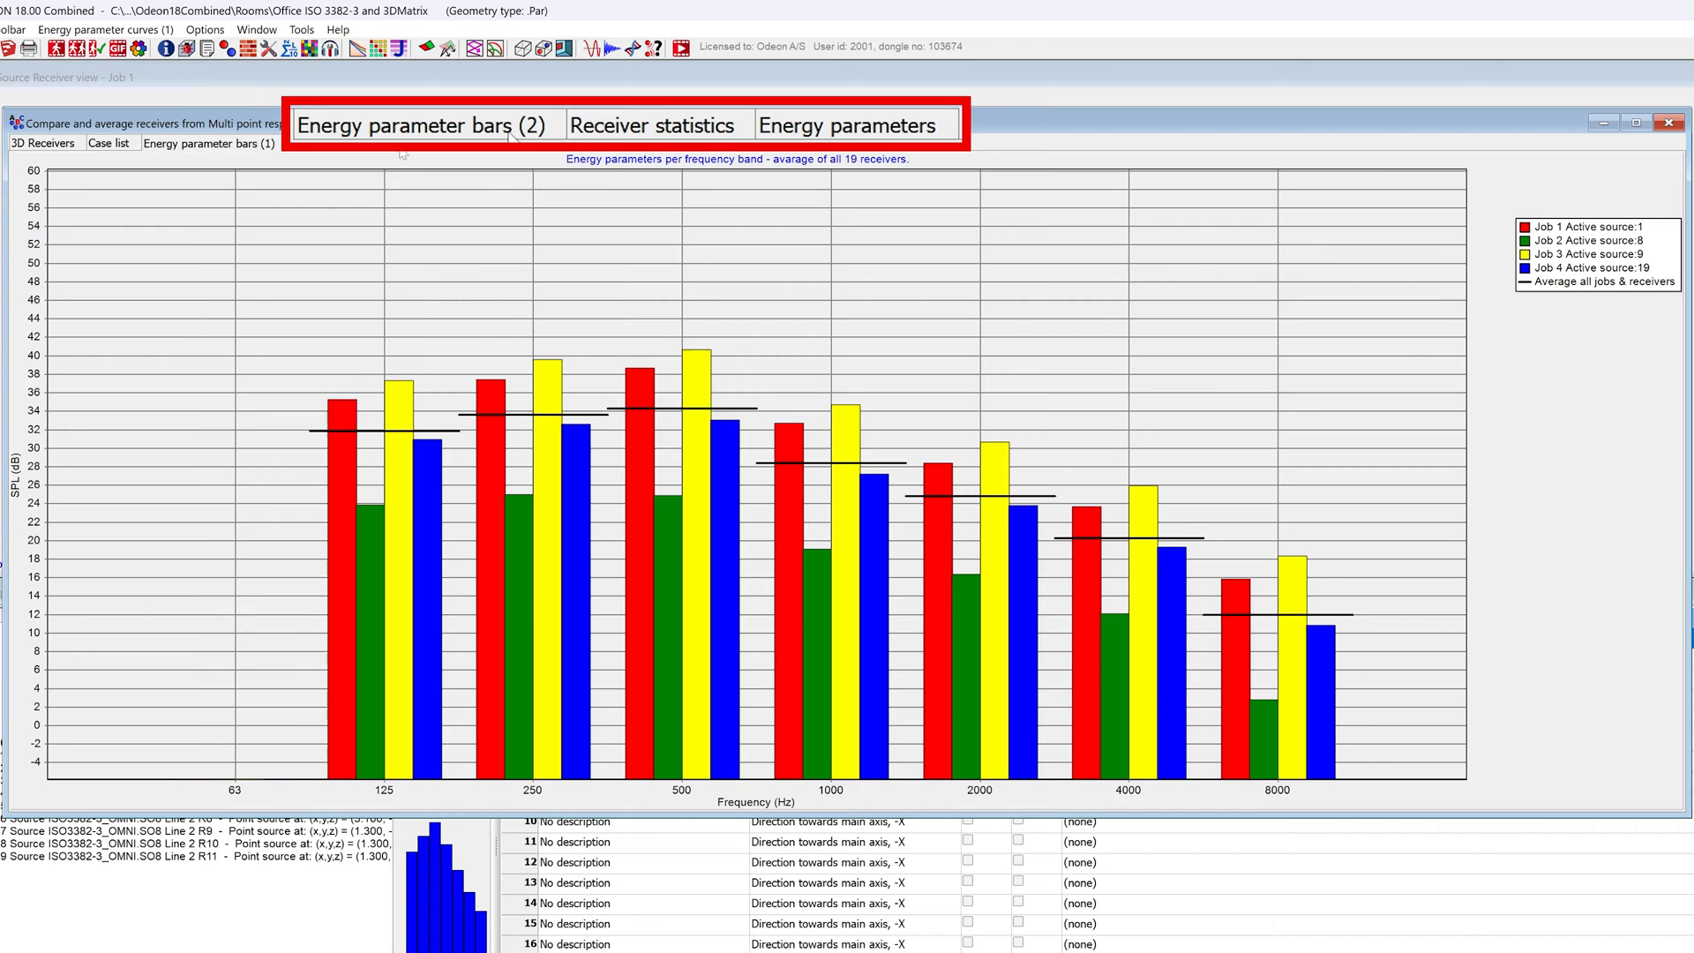
# Step: Show per-receiver SPL bars for the four jobs across all 19 receivers
pyautogui.click(652, 124)
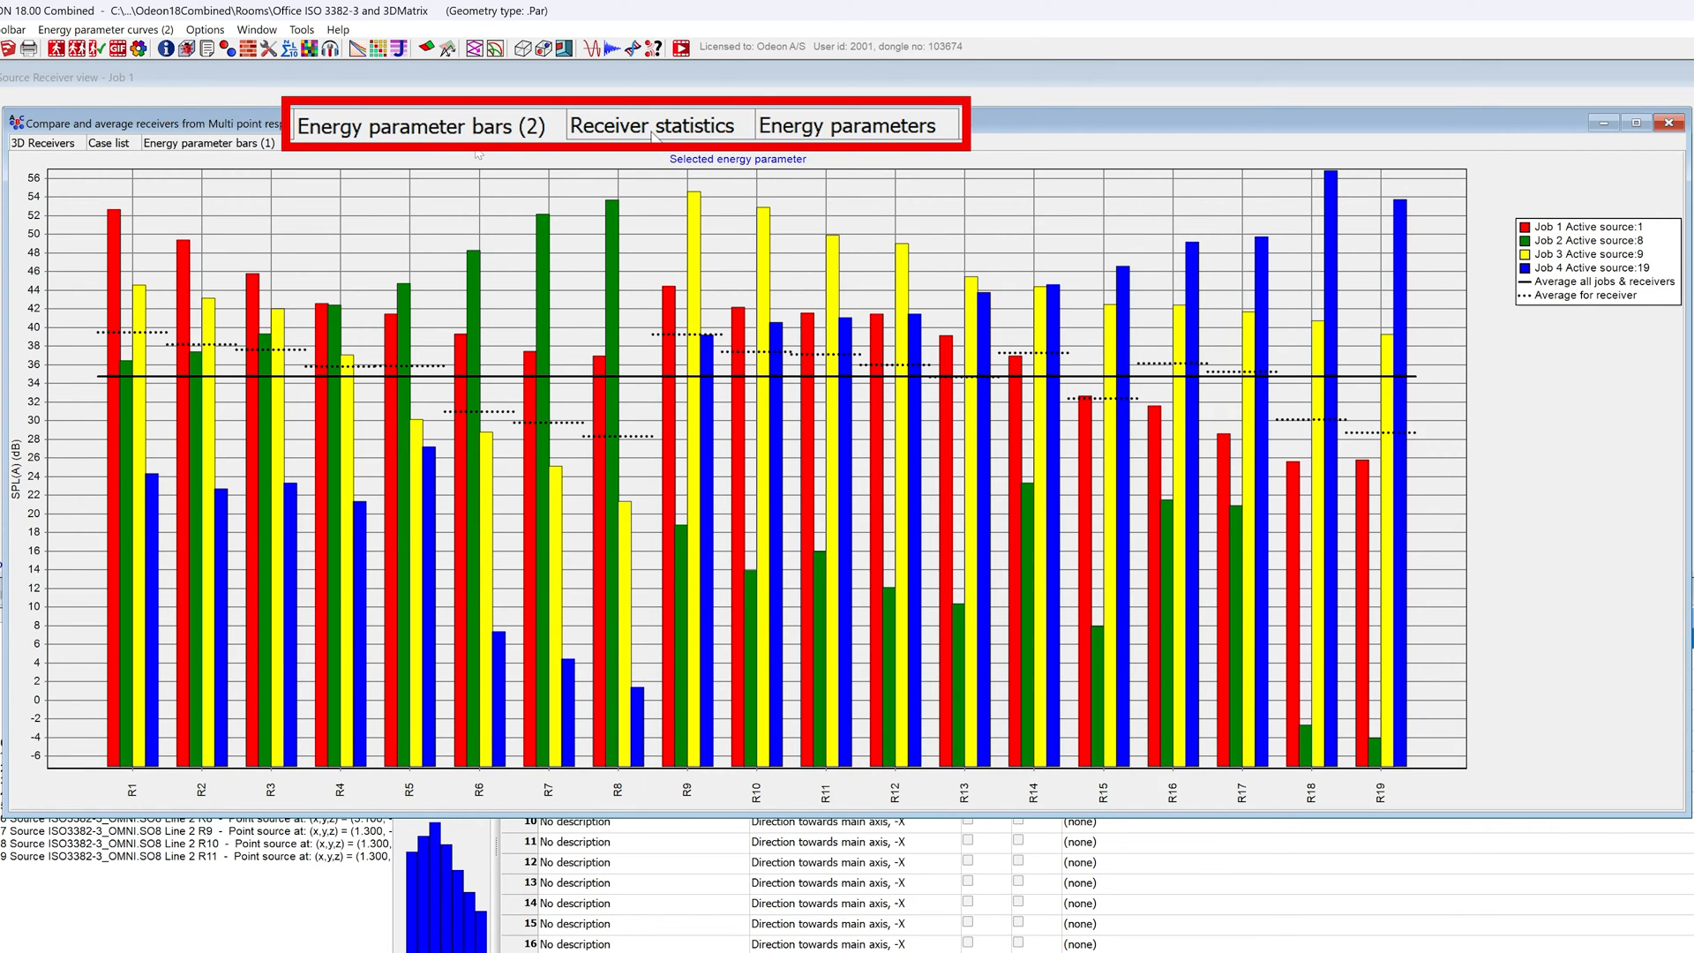
pyautogui.click(653, 125)
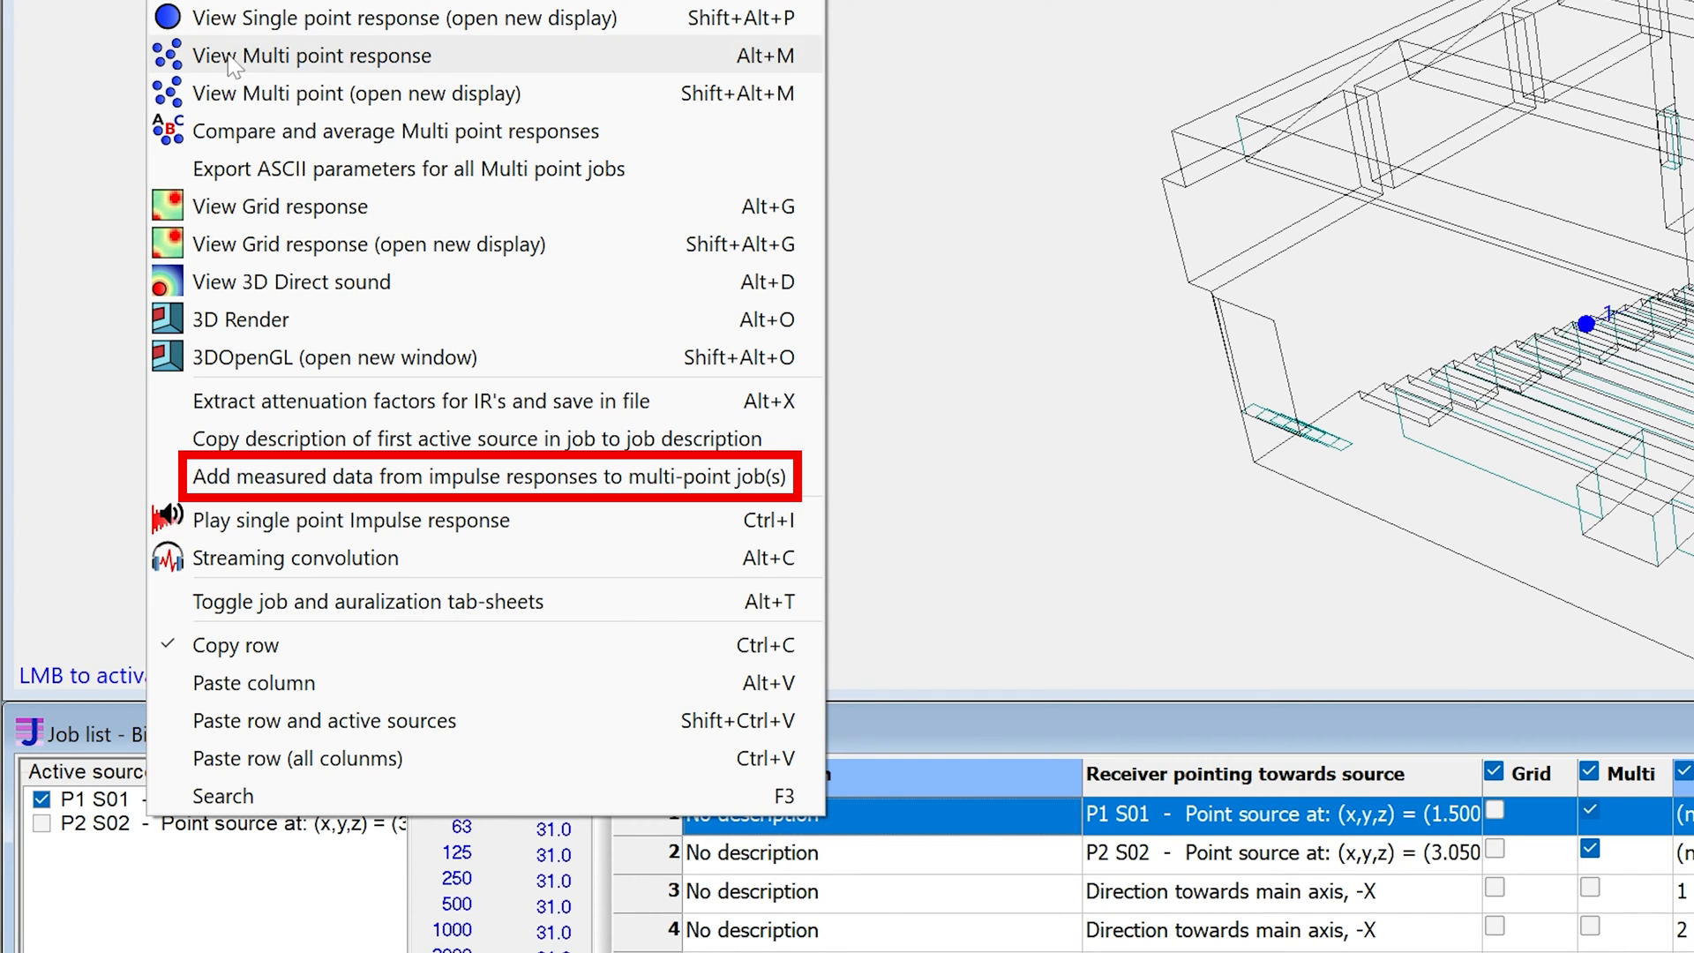
# Step: Choose 'Add measured data from impulse responses to multi-point job(s)' from the job list
pyautogui.click(487, 476)
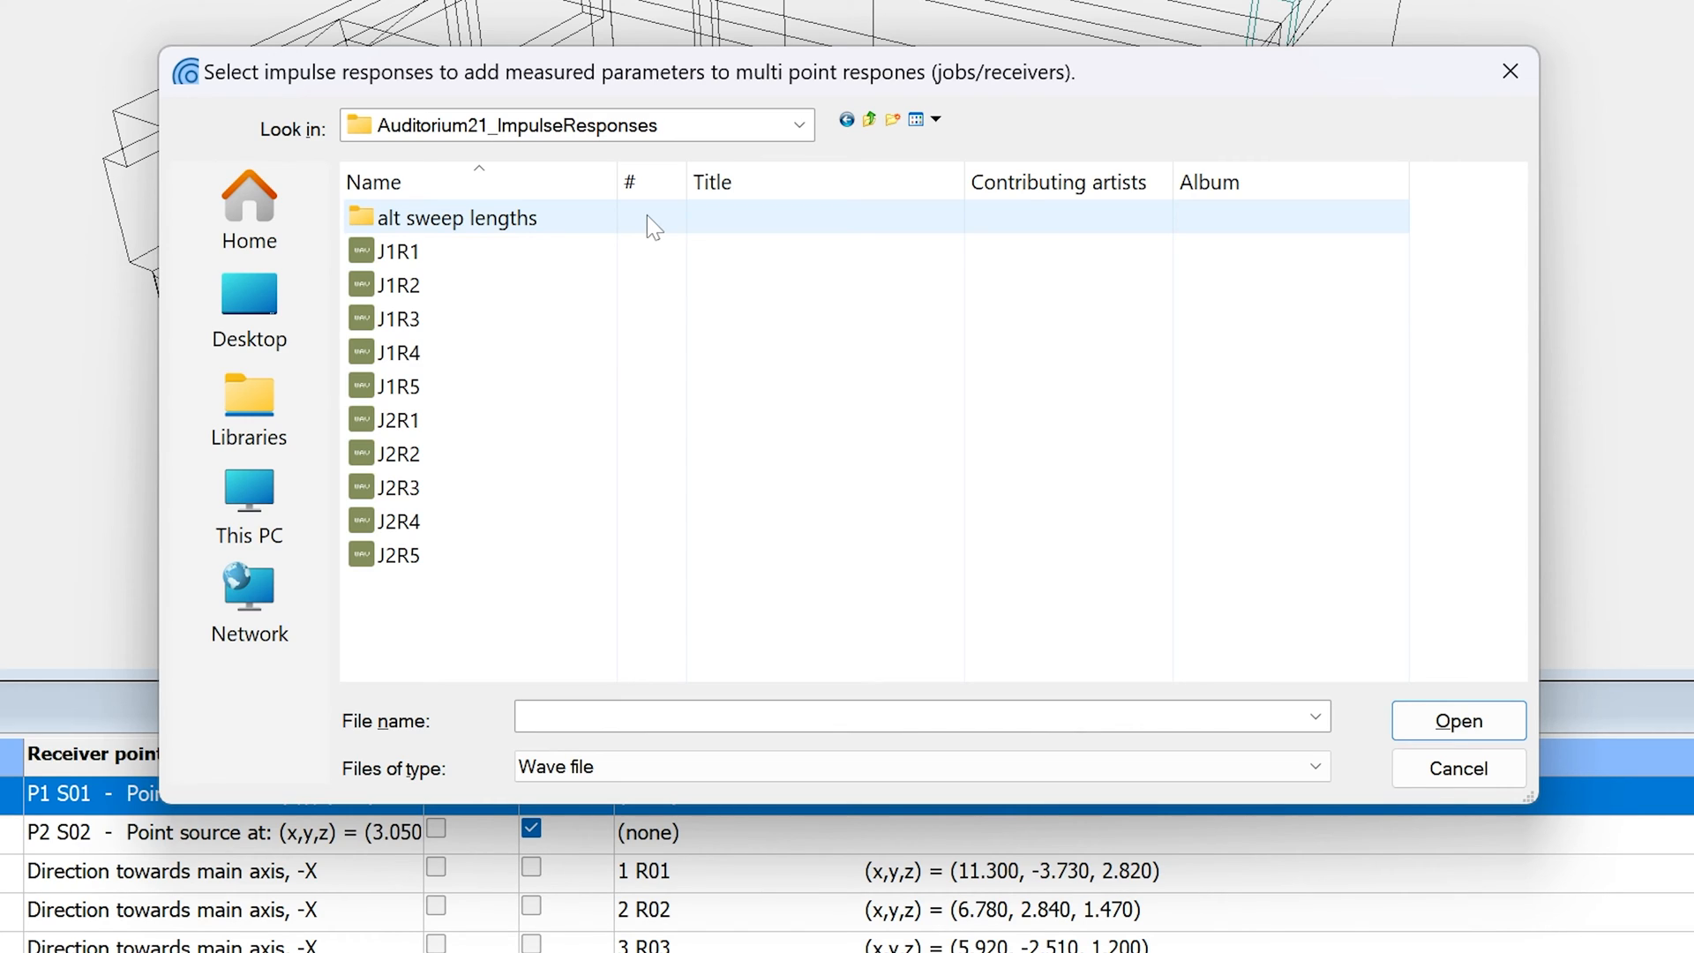
pyautogui.moveTo(508, 260)
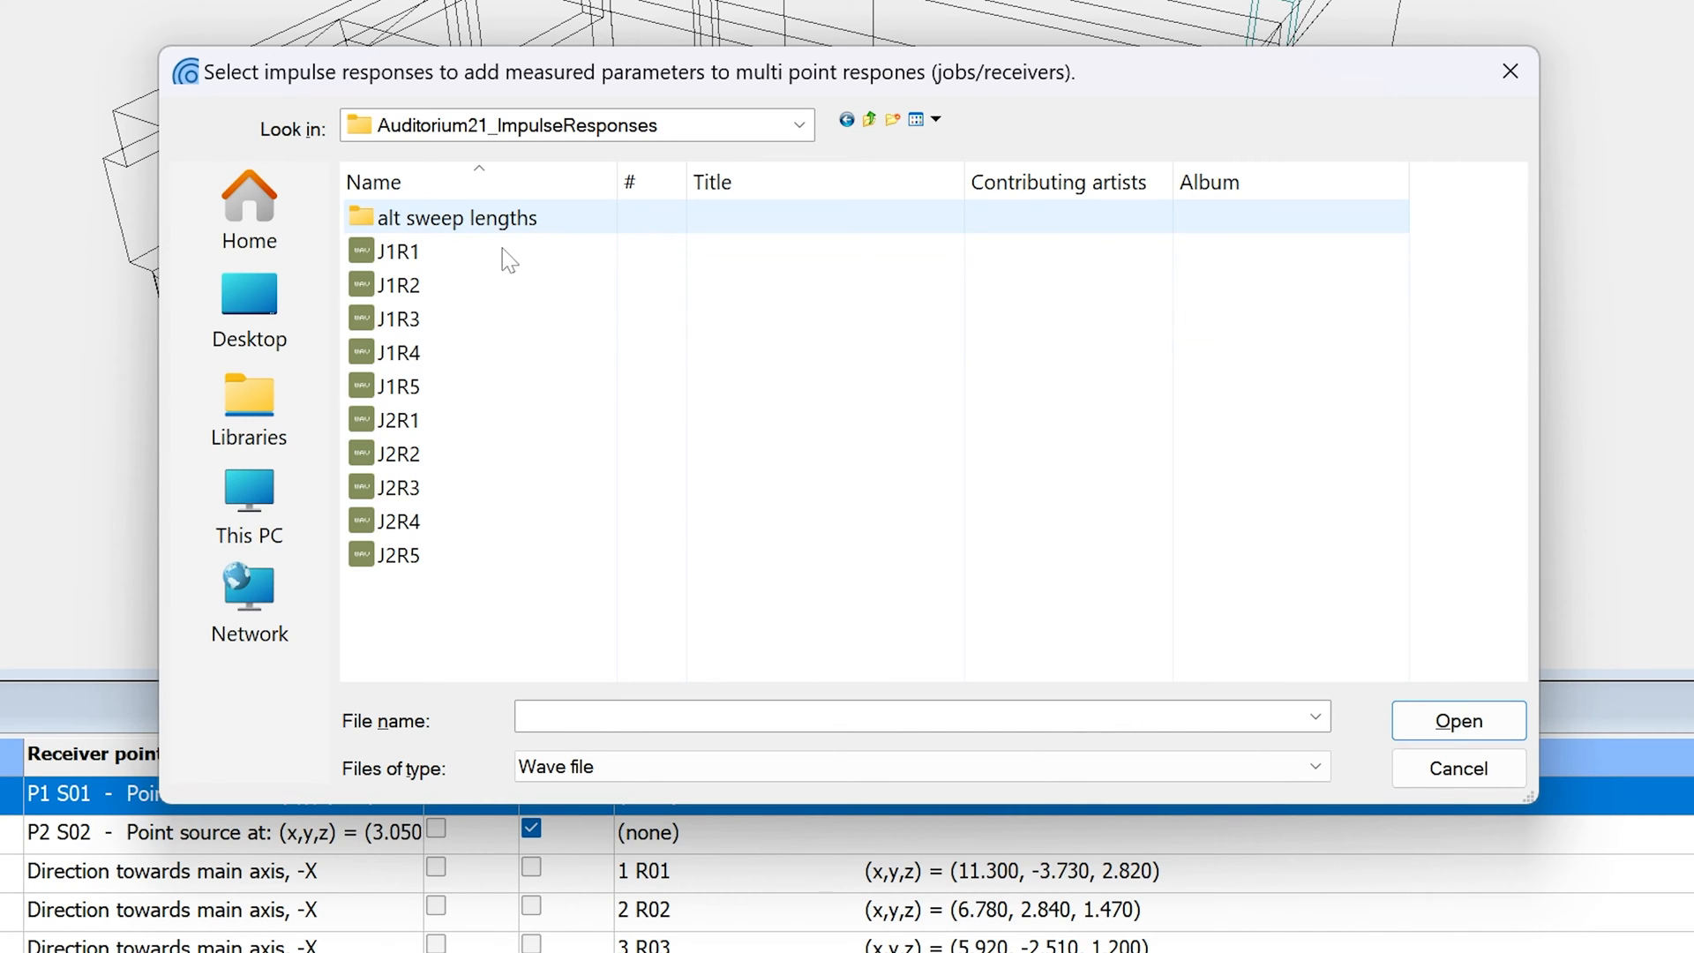
# Step: Select all ten impulse responses J1R1 through J2R5 and import them
pyautogui.click(398, 251)
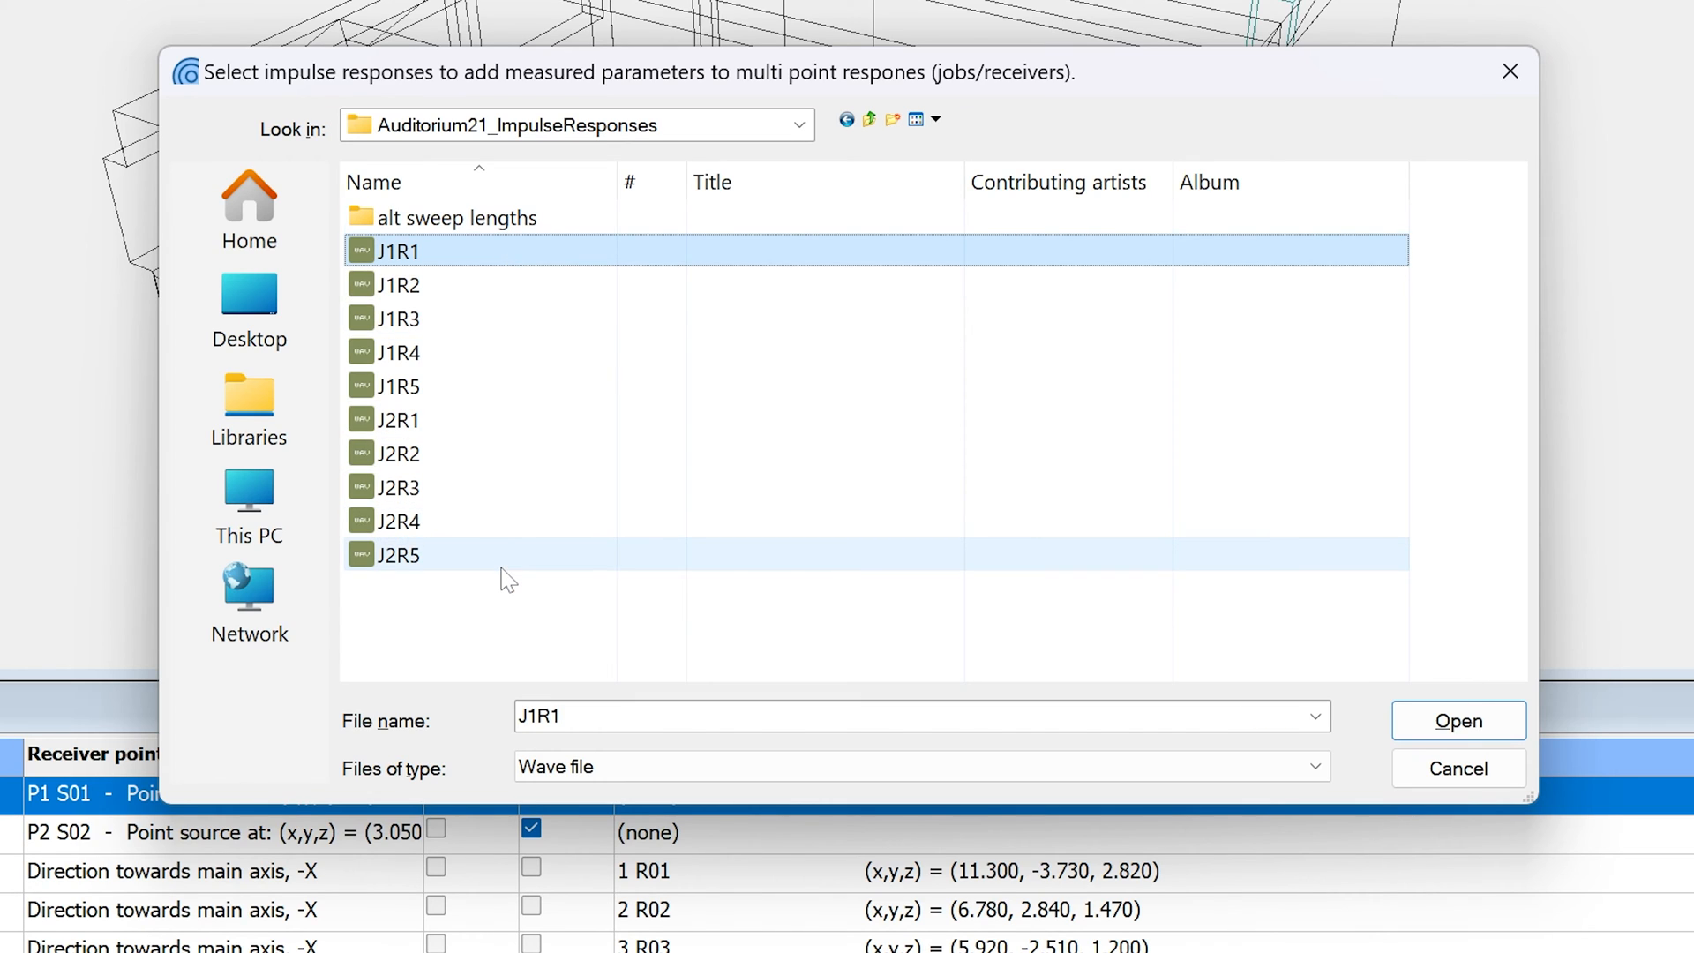
pyautogui.press('ctrl+a')
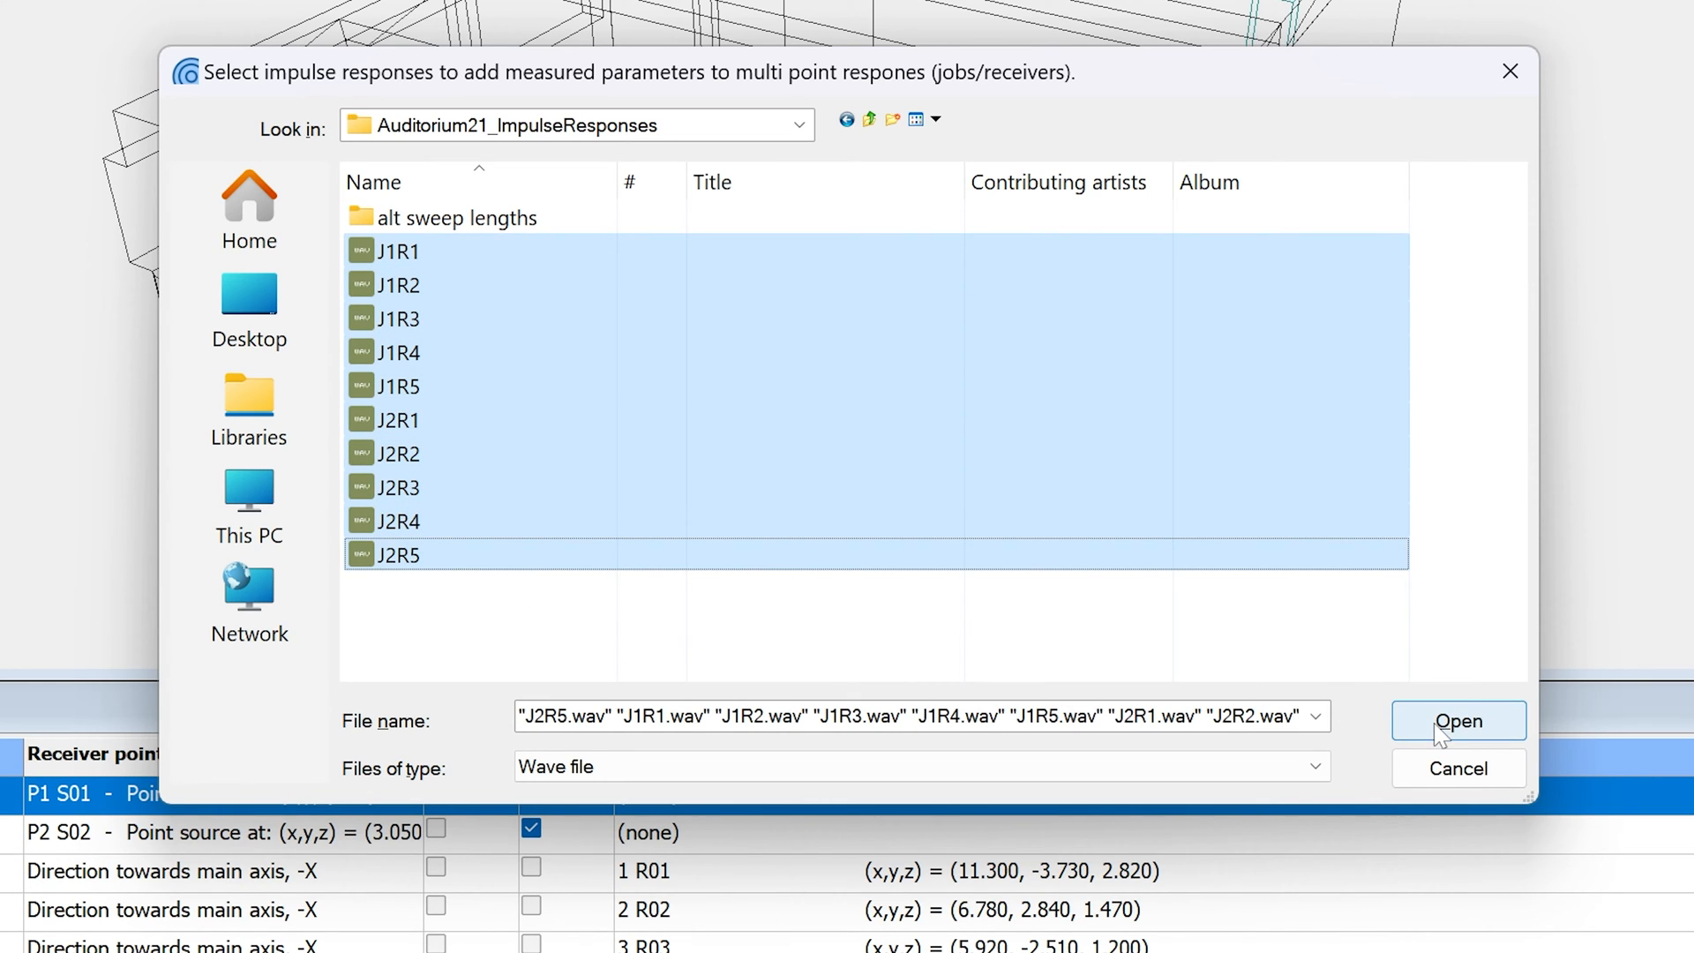
pyautogui.click(1457, 721)
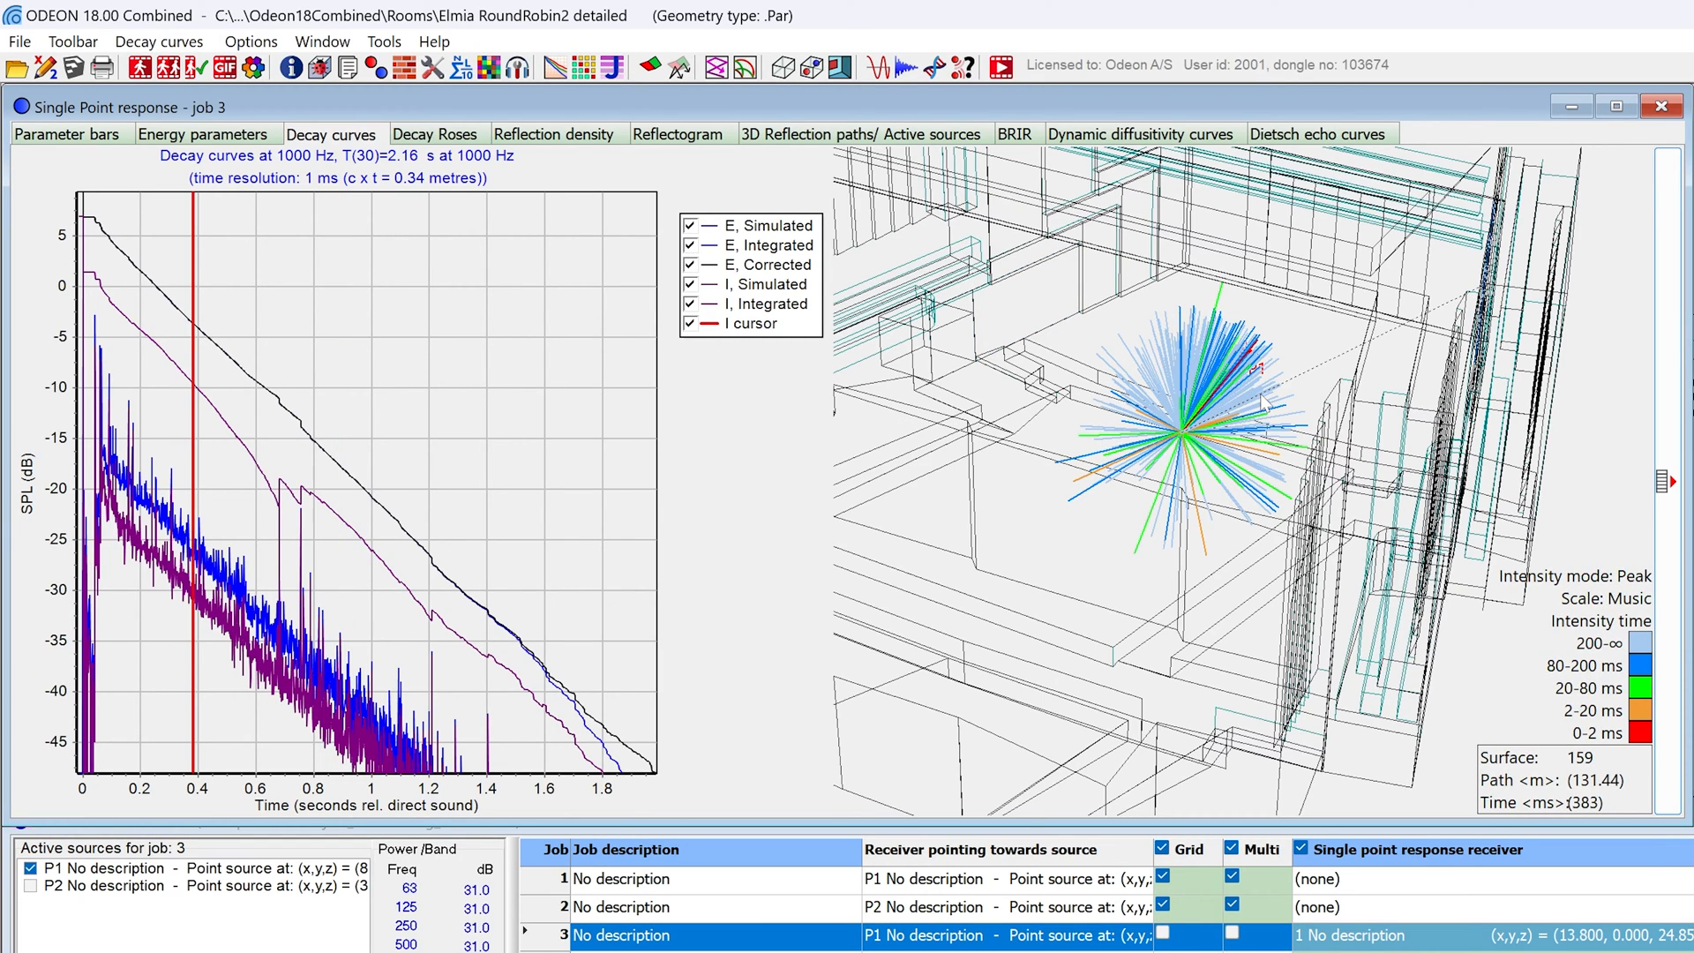
pyautogui.moveTo(1640, 696)
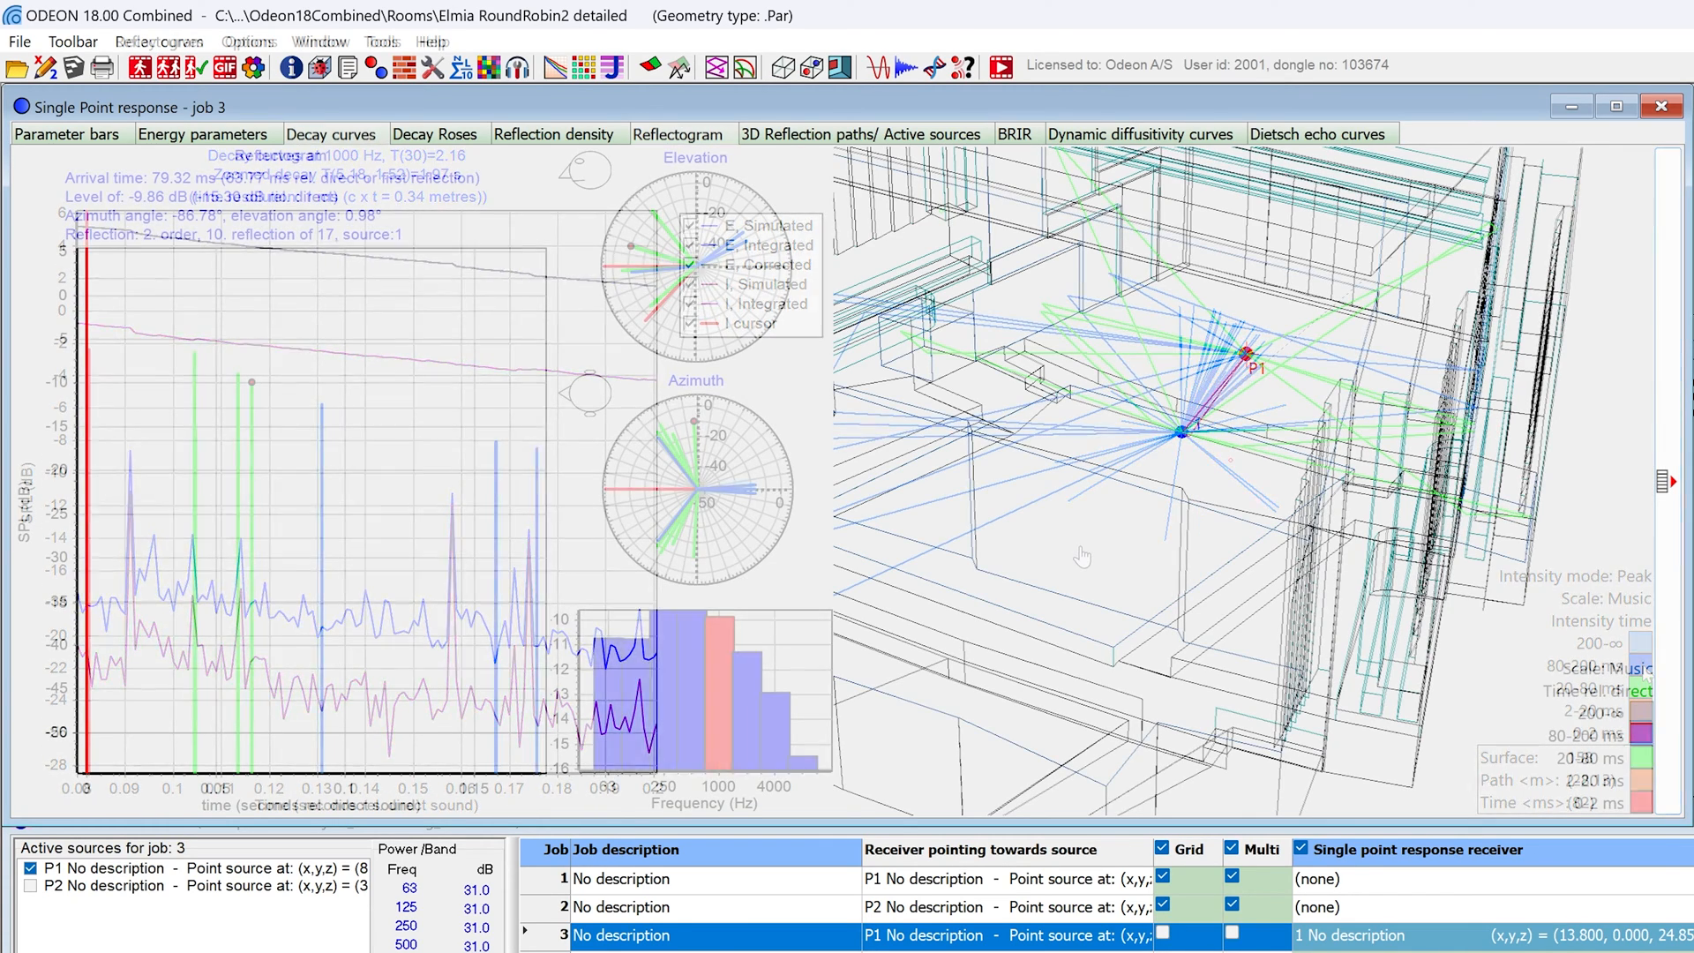
# Step: Select the 79.32 ms second-order reflection in job 3's reflectogram to trace its path
pyautogui.click(677, 133)
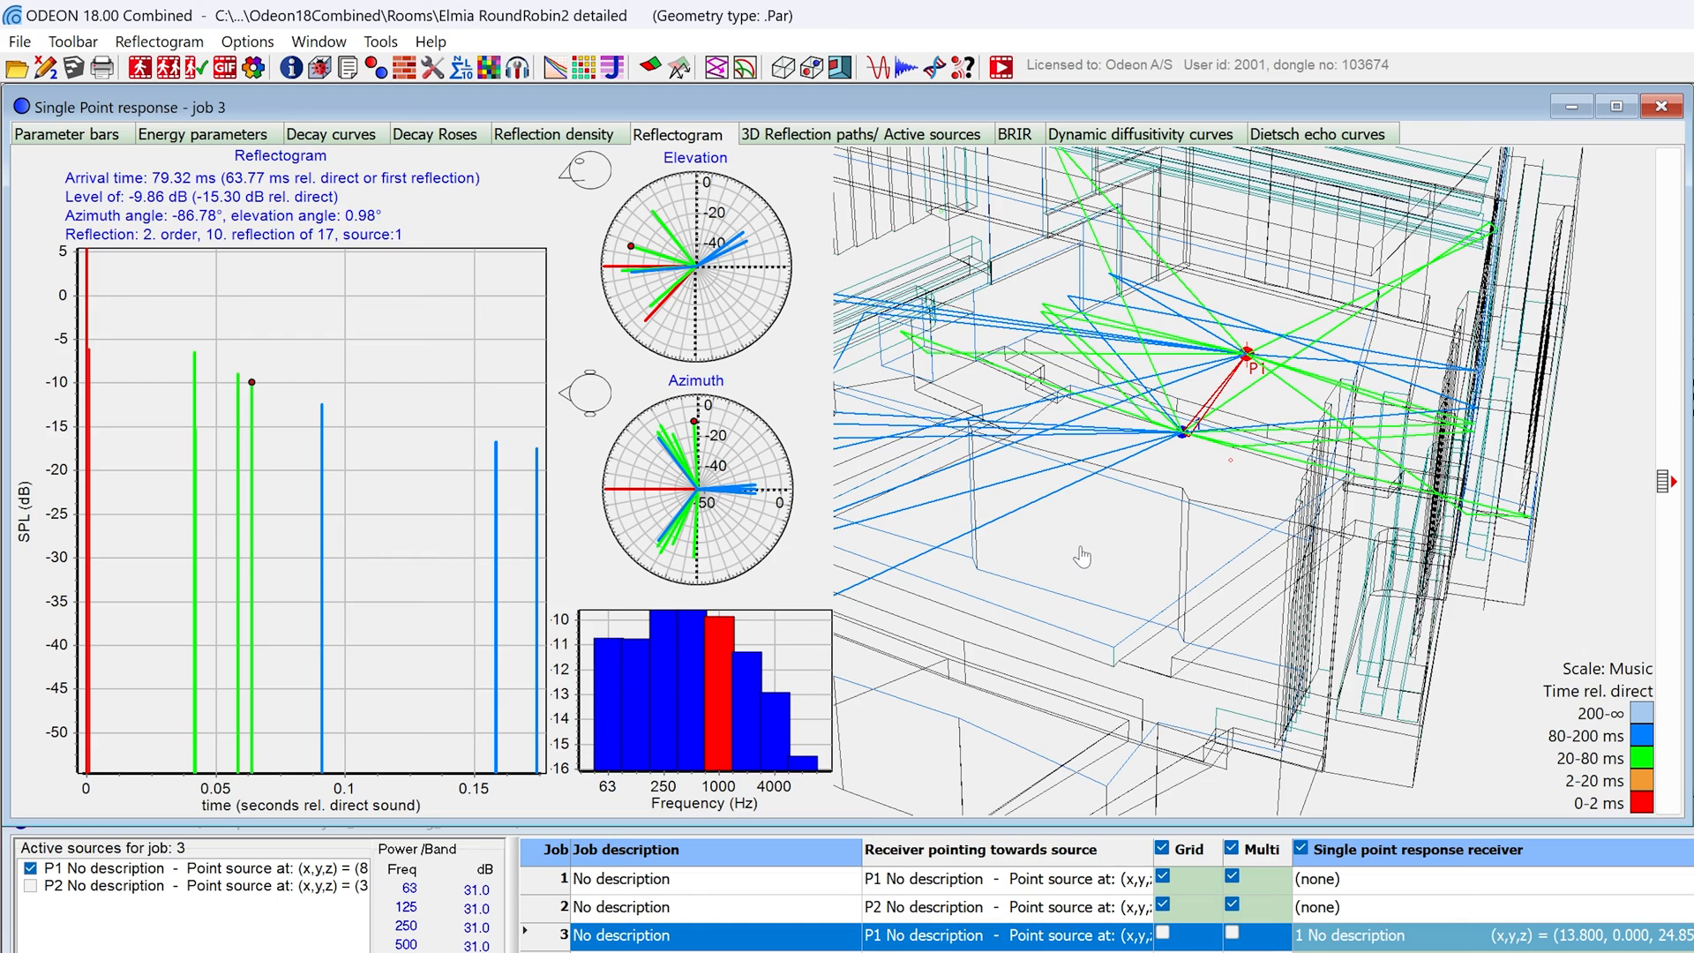
pyautogui.moveTo(1189, 508)
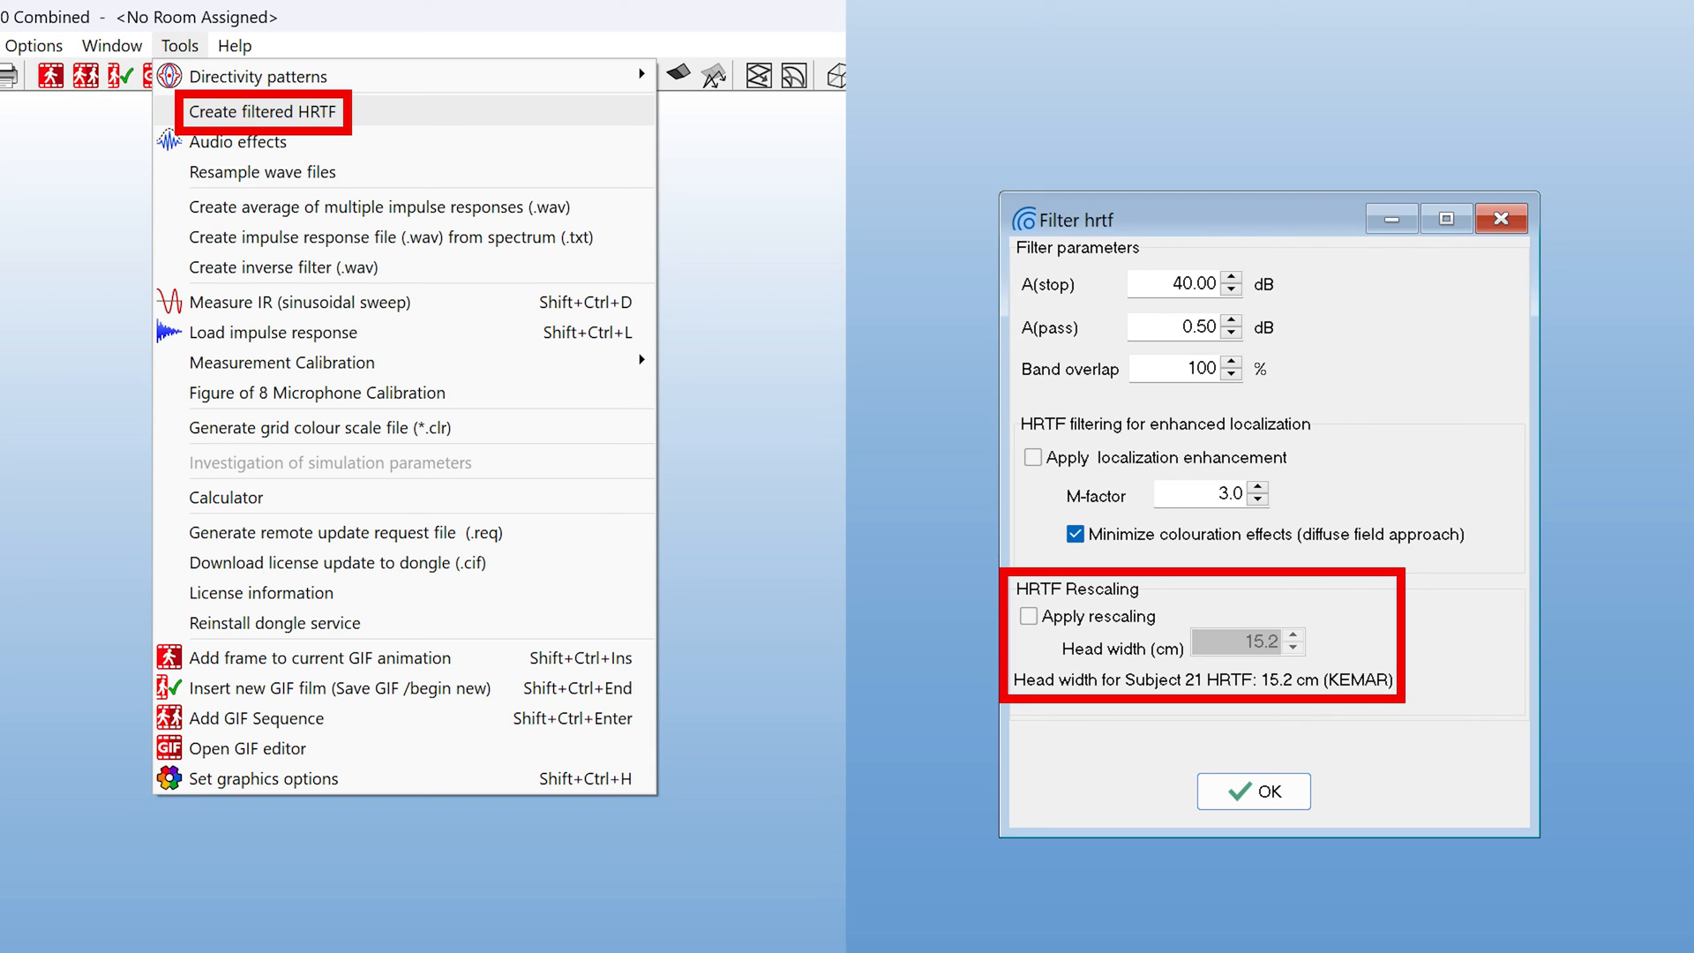
# Step: Open the Filter hrtf dialog to view its head-width HRTF rescaling options
pyautogui.click(261, 172)
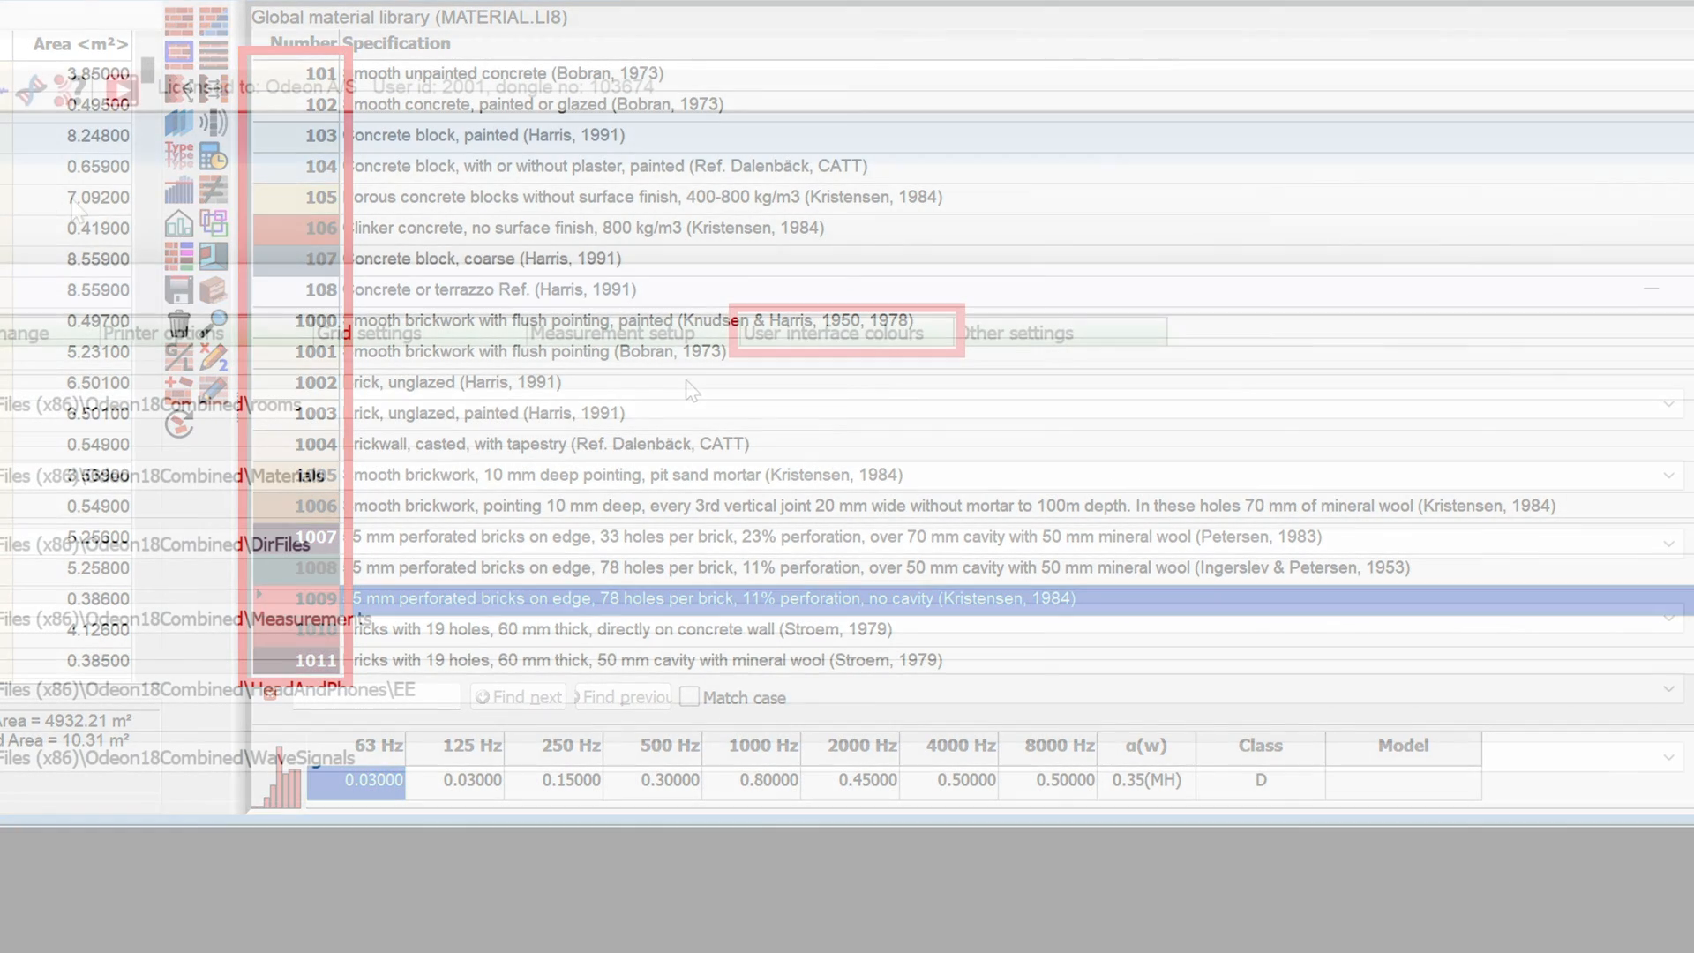
# Step: Set material colours to the Green/Blue colour-blind palette in the User interface colours setup
pyautogui.click(834, 332)
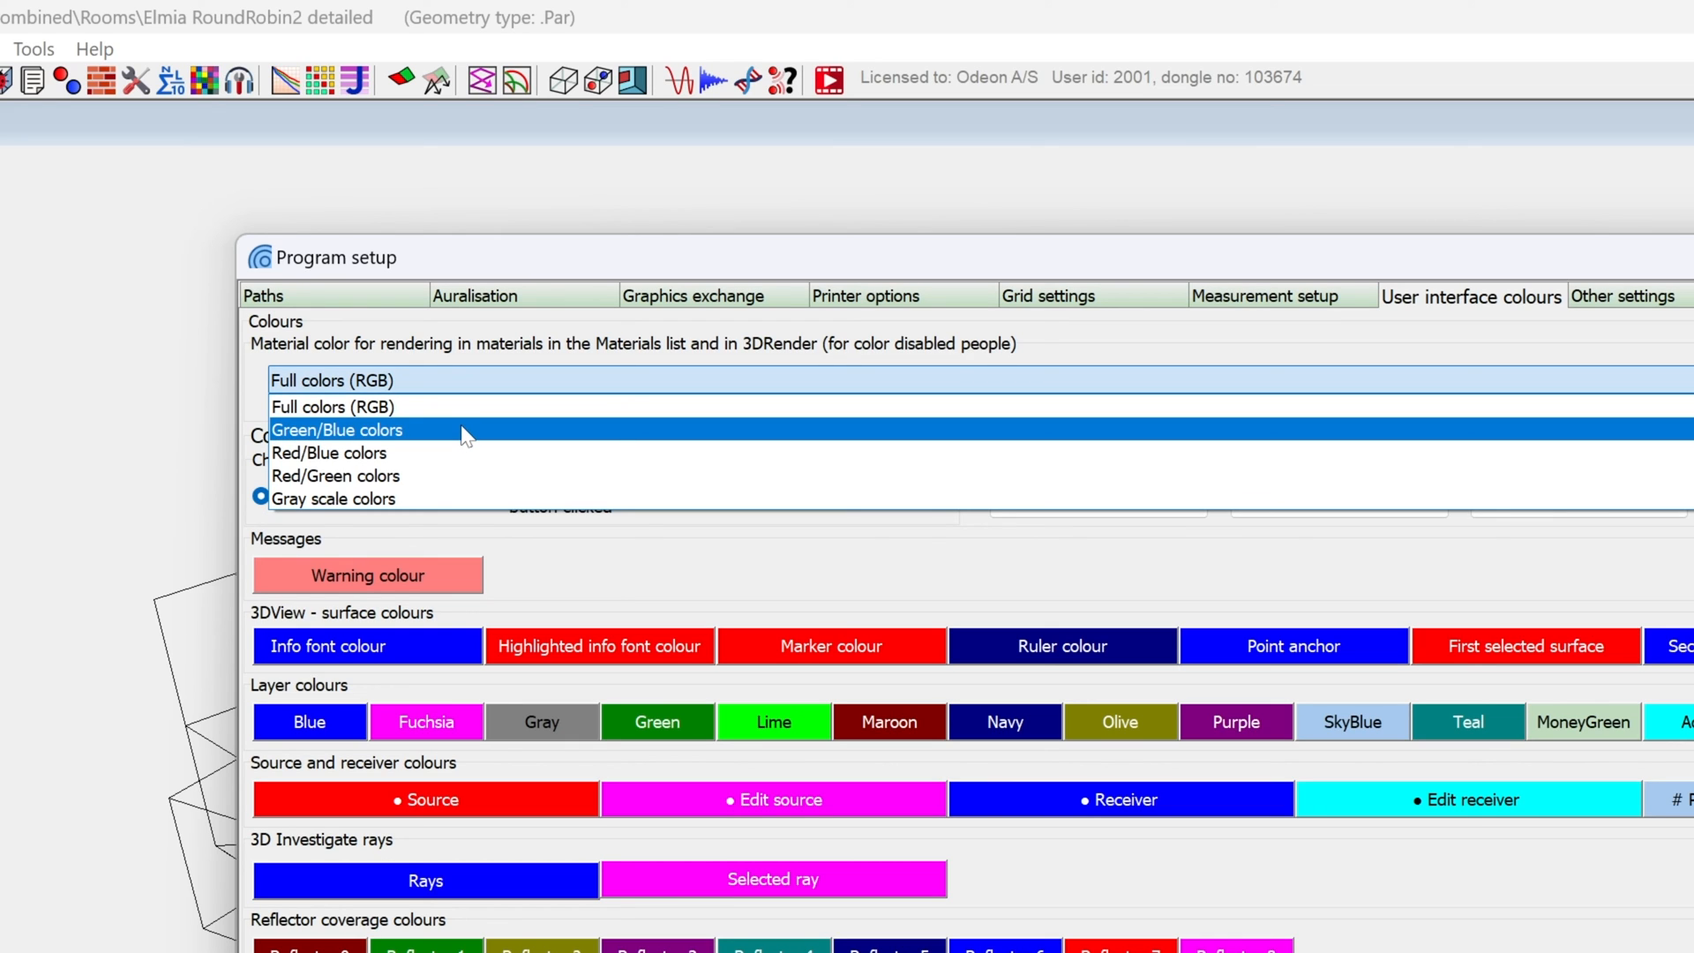
pyautogui.click(336, 429)
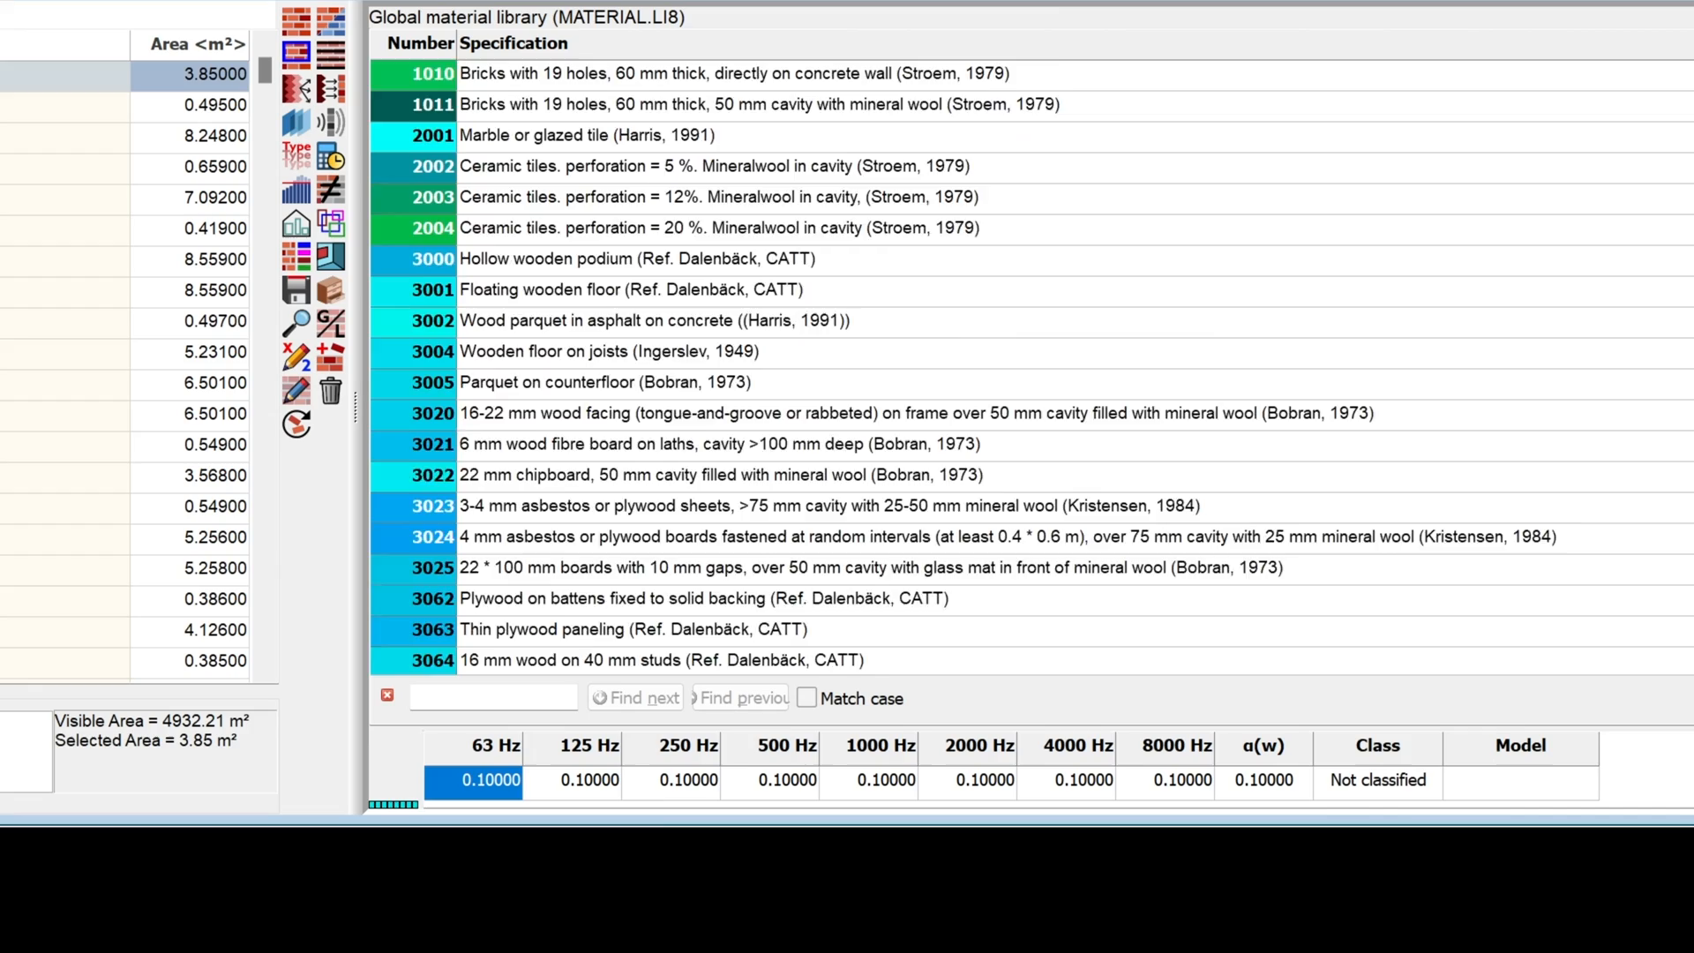
pyautogui.scroll(-3)
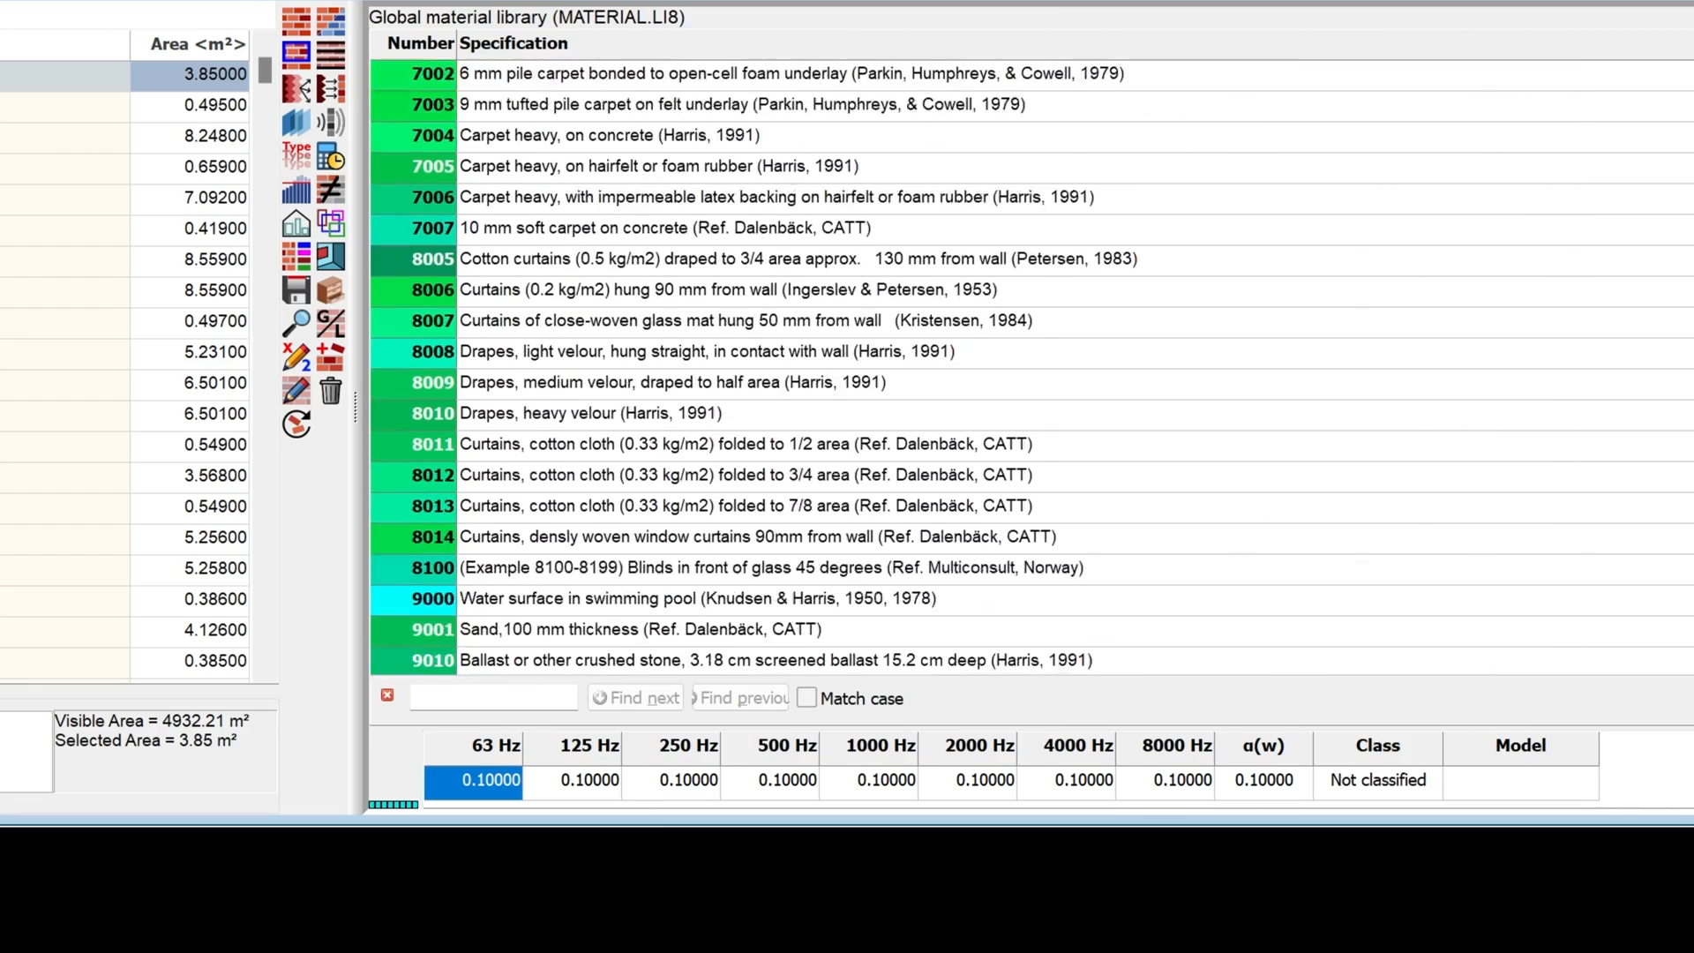